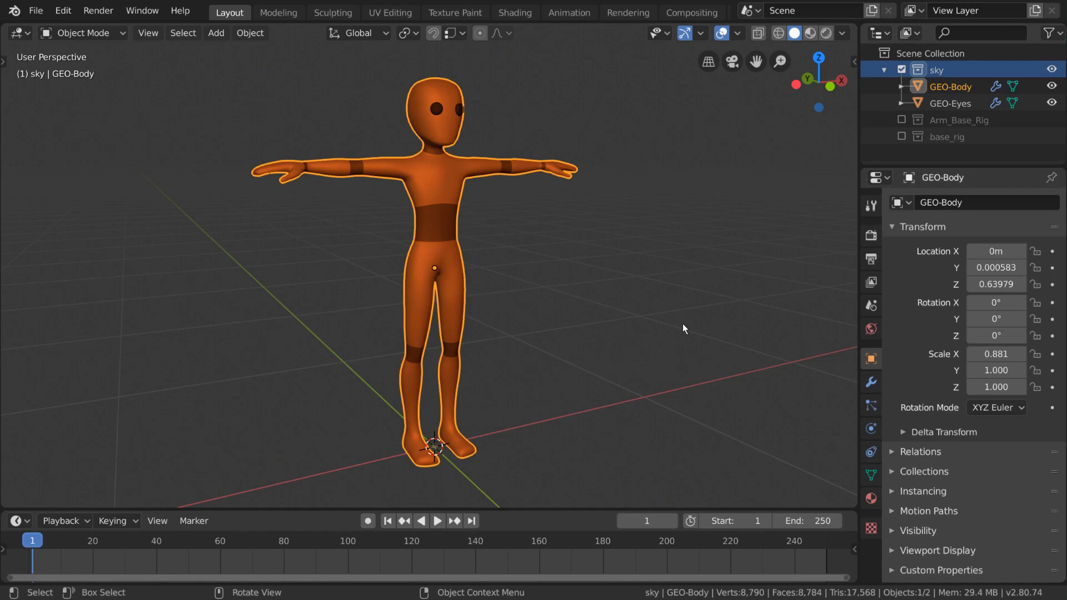
mouse_move(382, 146)
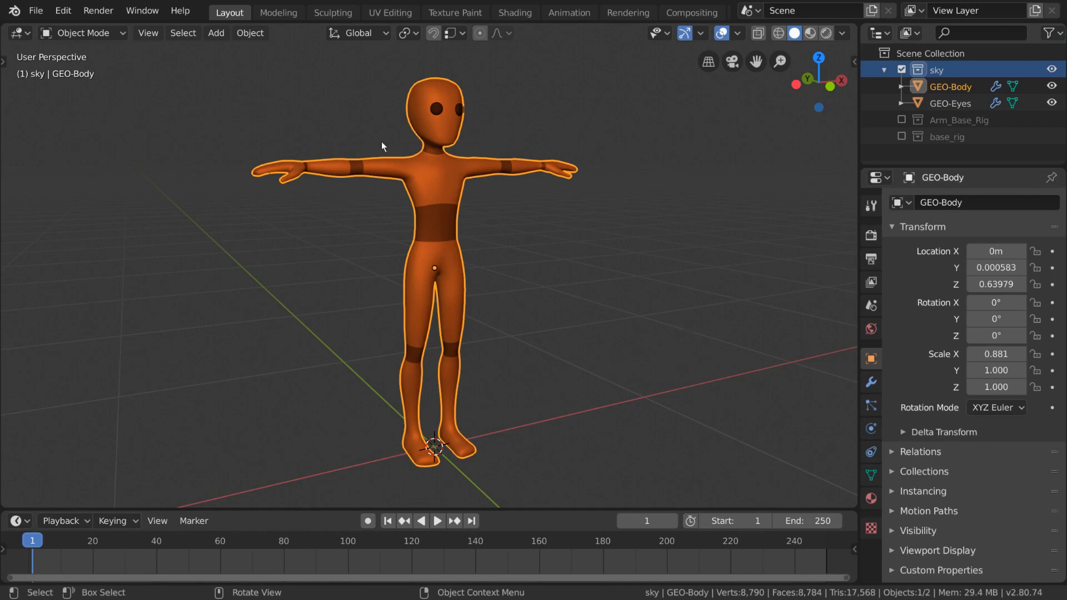
mouse_move(439, 377)
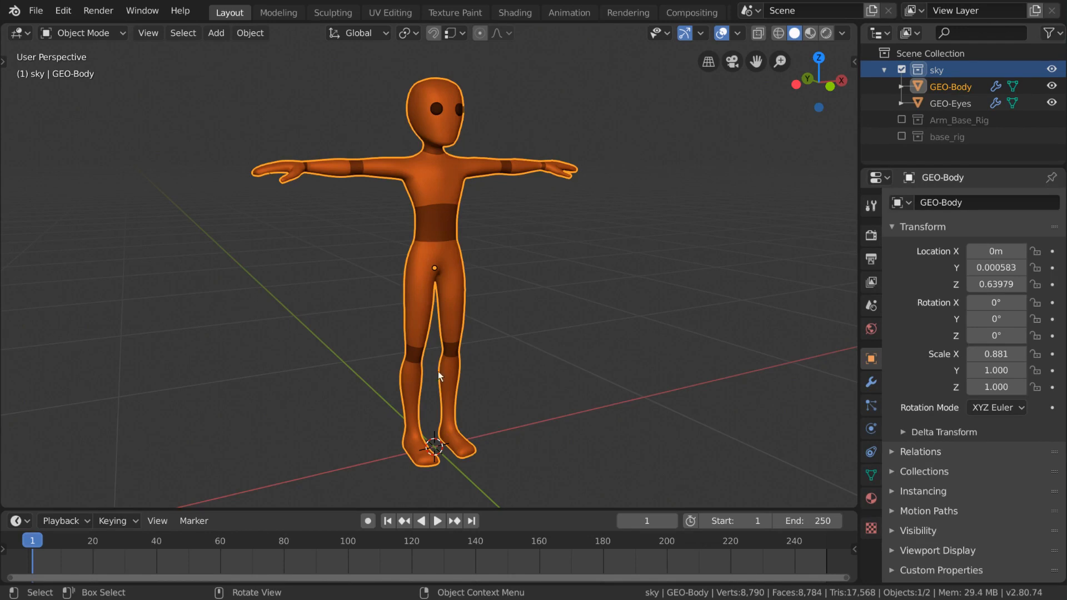
mouse_move(541, 364)
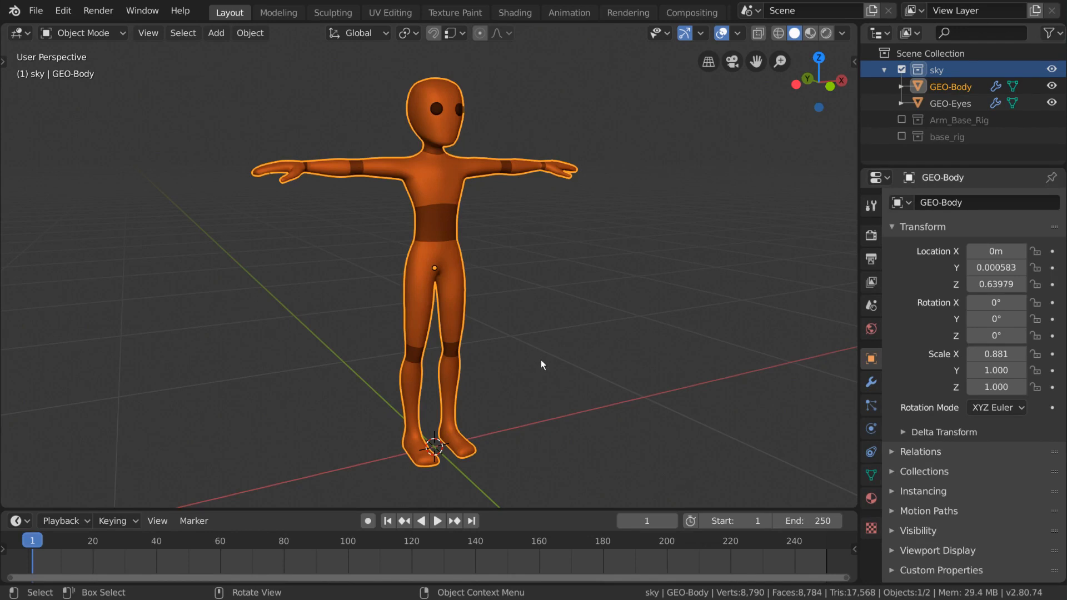
mouse_move(450, 415)
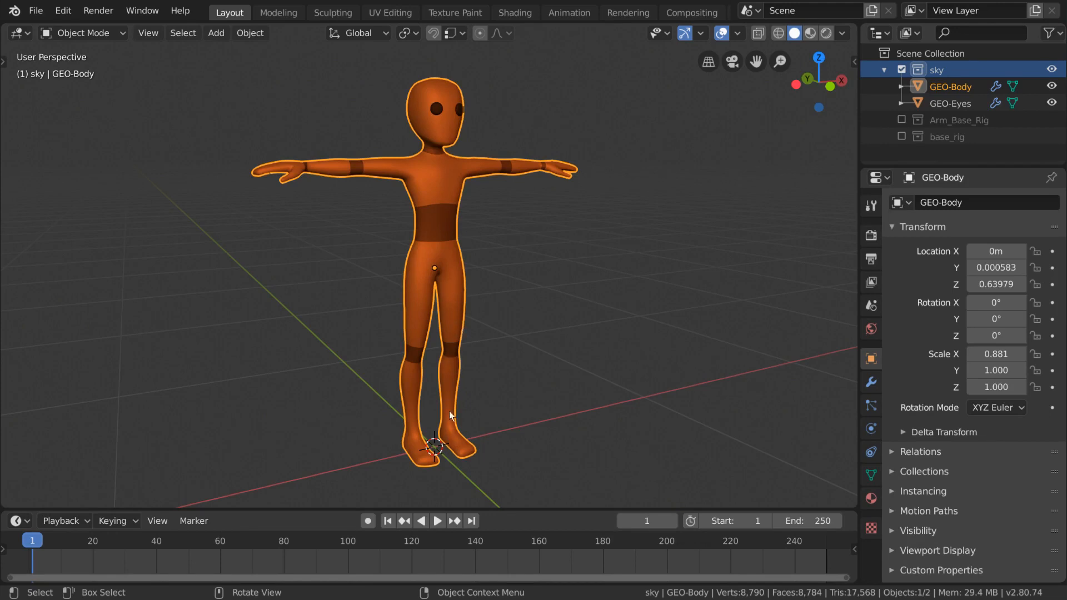
mouse_move(509, 173)
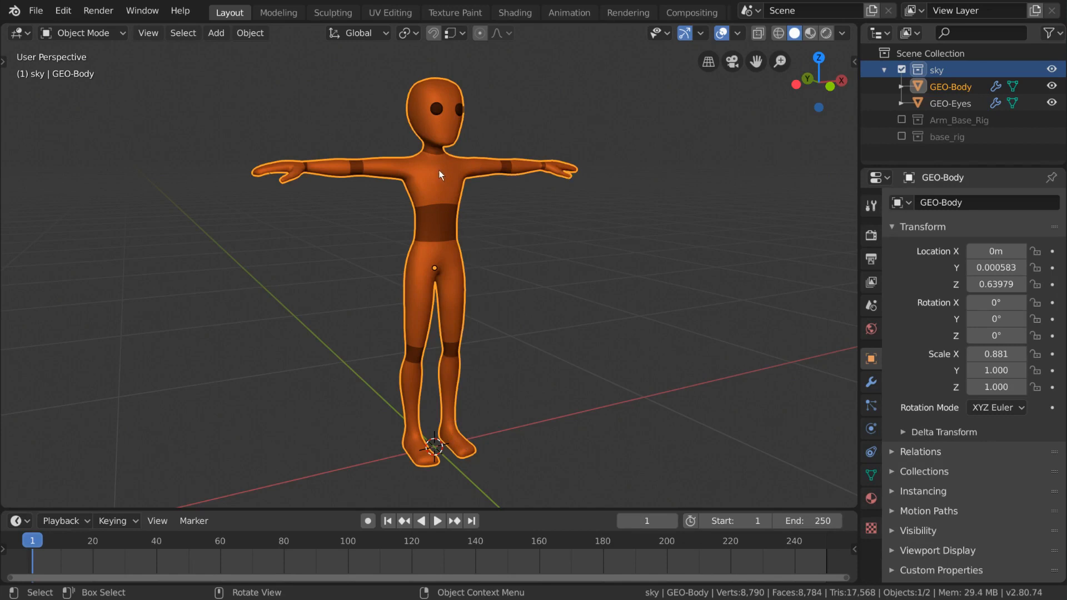
mouse_move(431, 164)
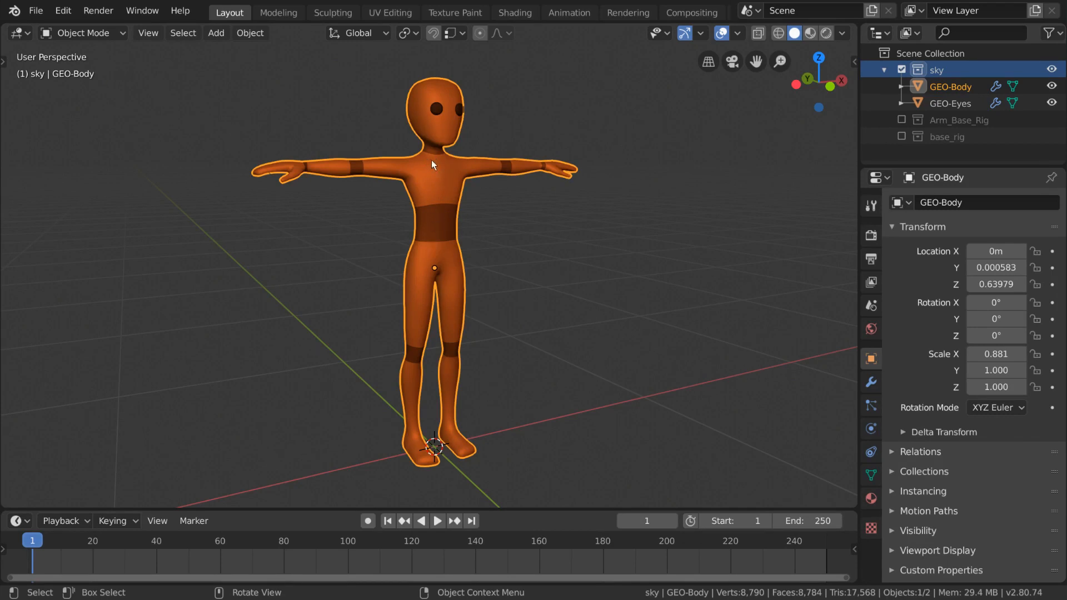
mouse_move(420, 177)
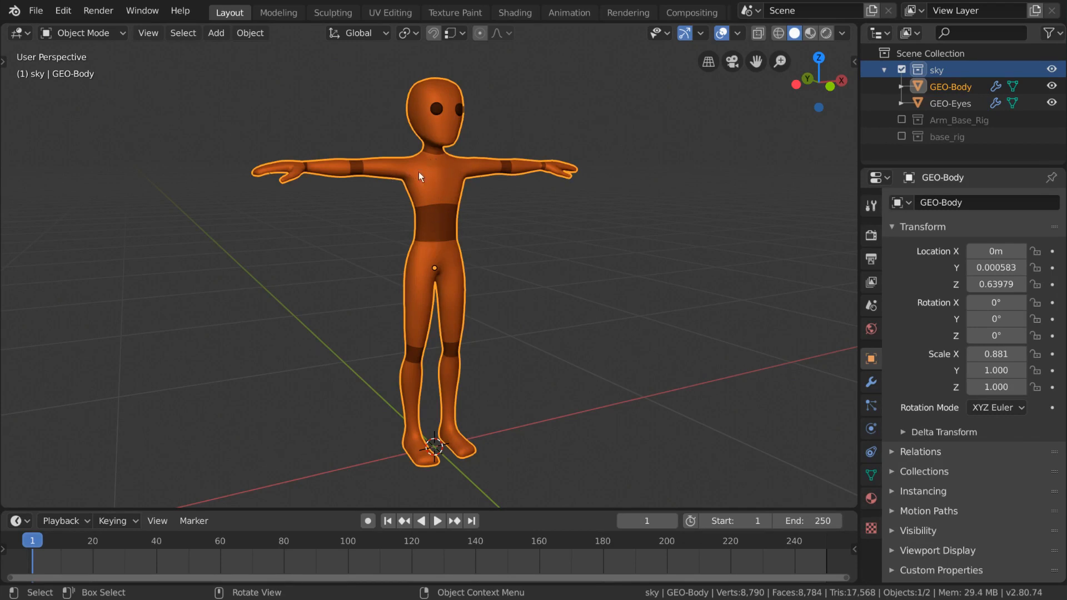
mouse_move(466, 293)
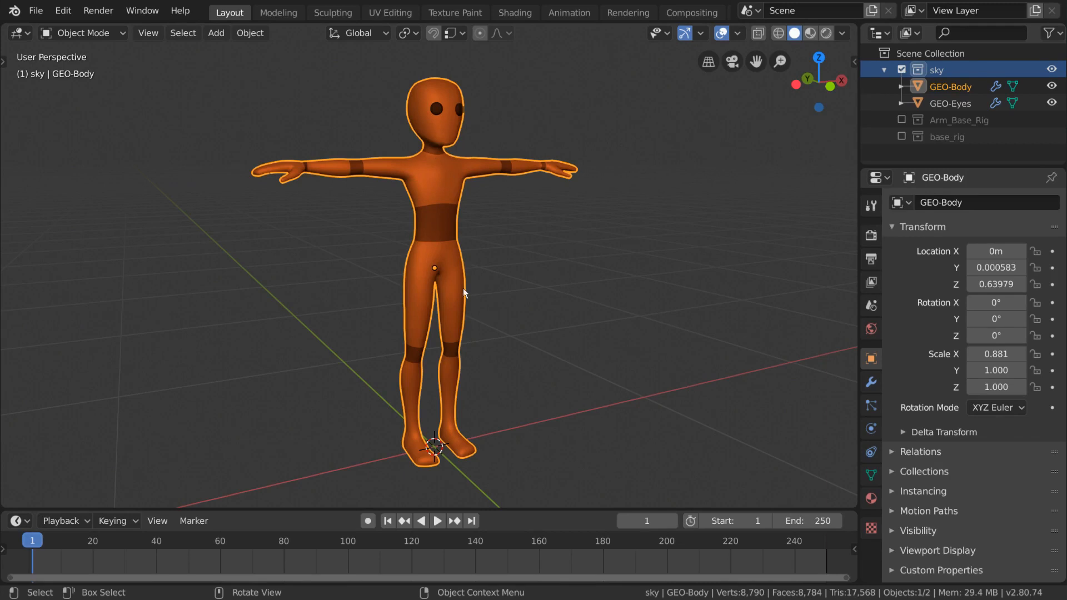
mouse_move(520, 196)
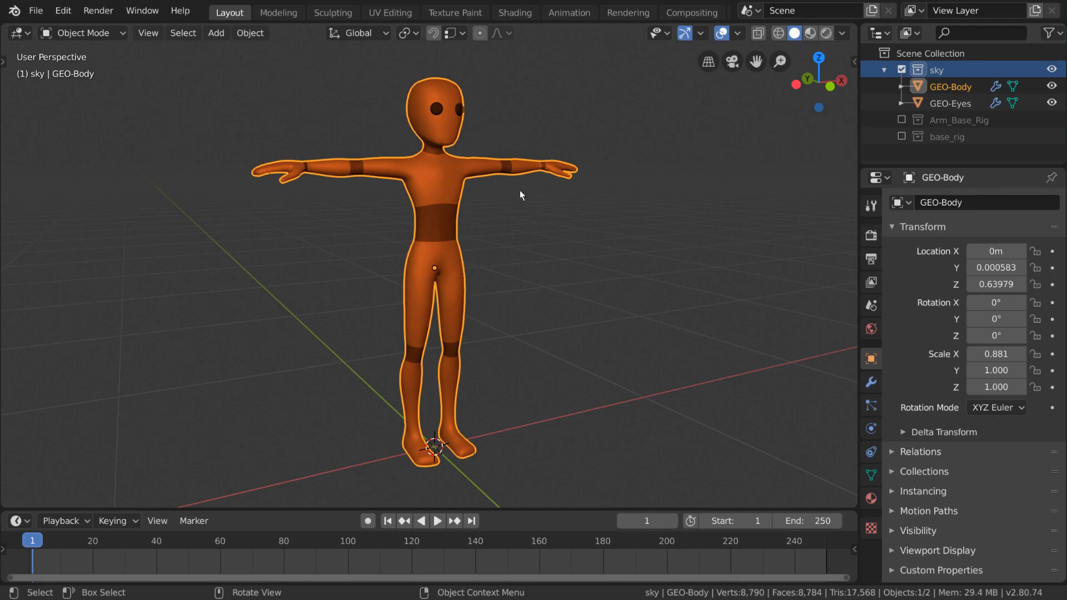
mouse_move(569, 275)
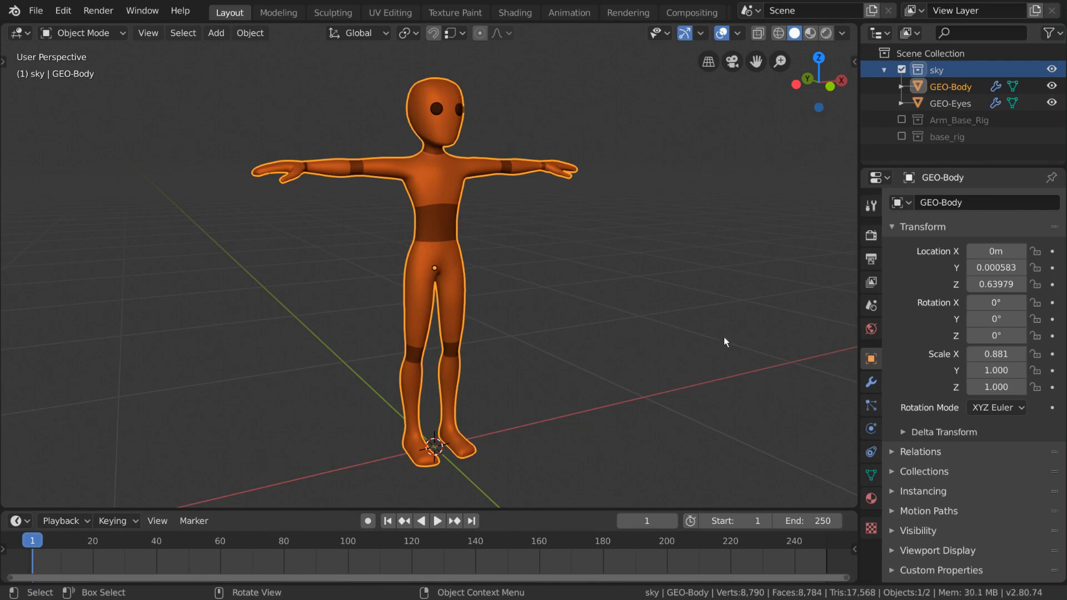
- Add a single-bone armature, start moving it, then undo the addition
click(216, 32)
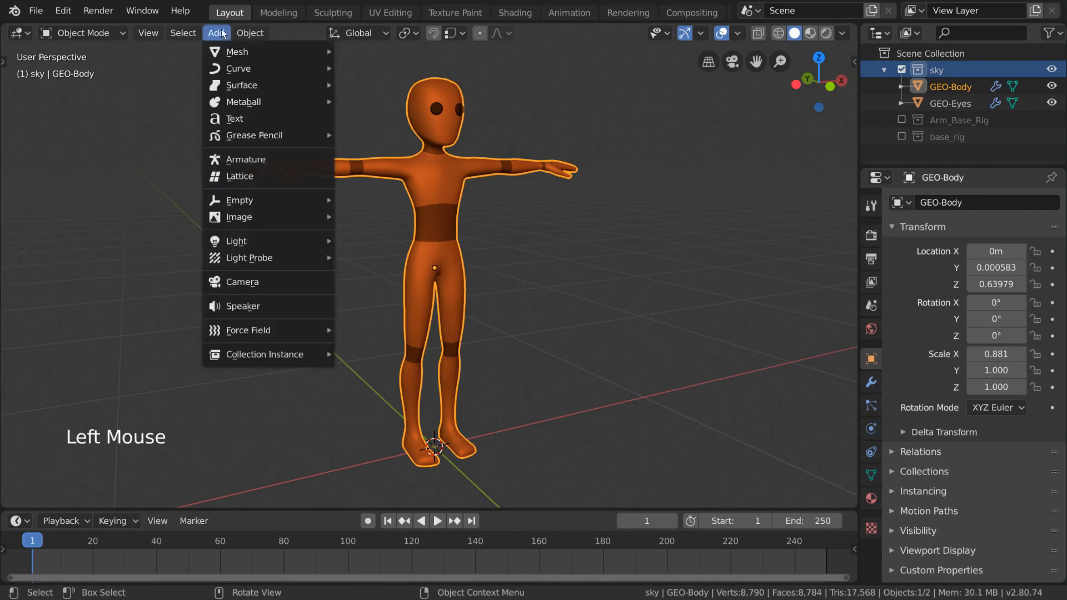
click(247, 159)
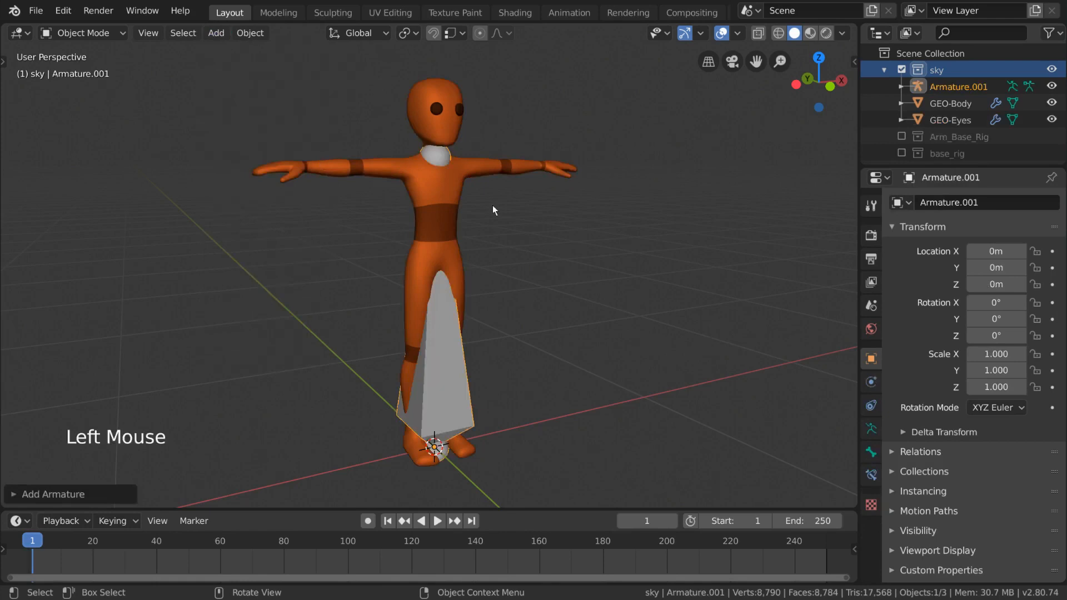
key(g)
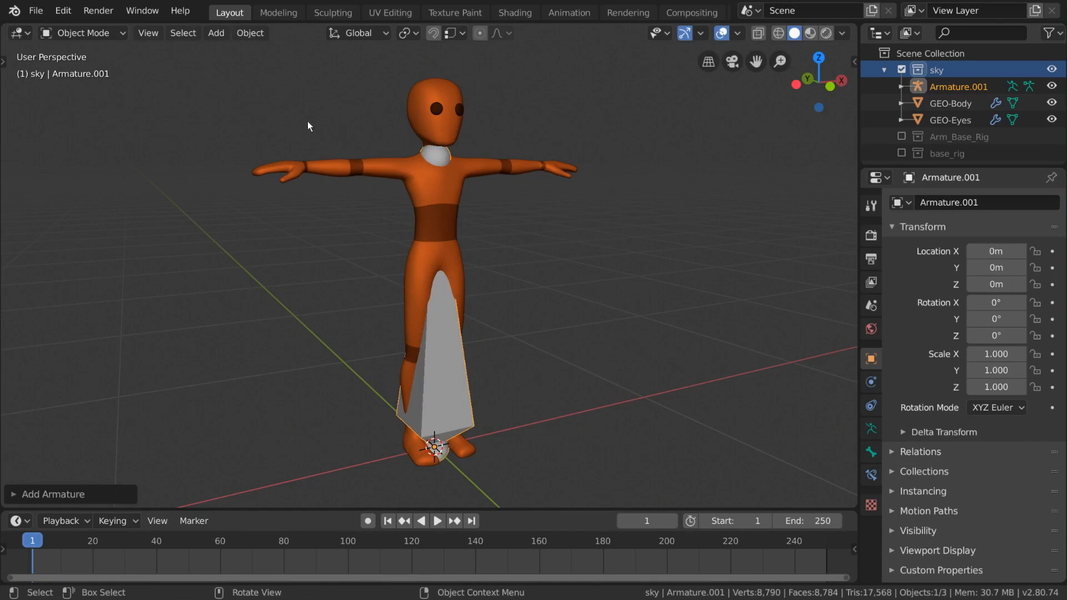
mouse_move(492, 227)
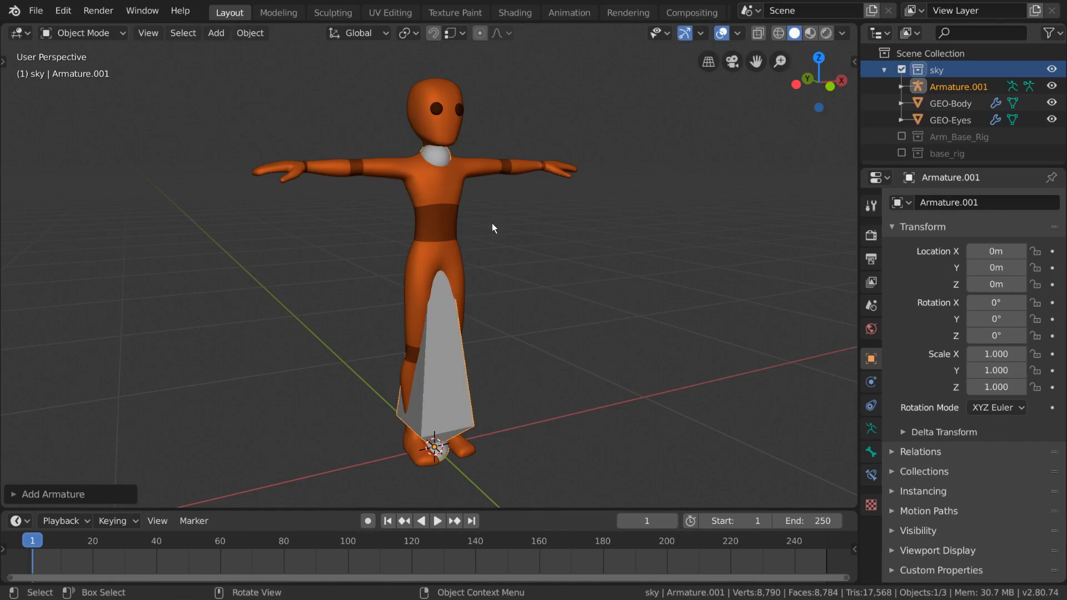
key(ctrl+z)
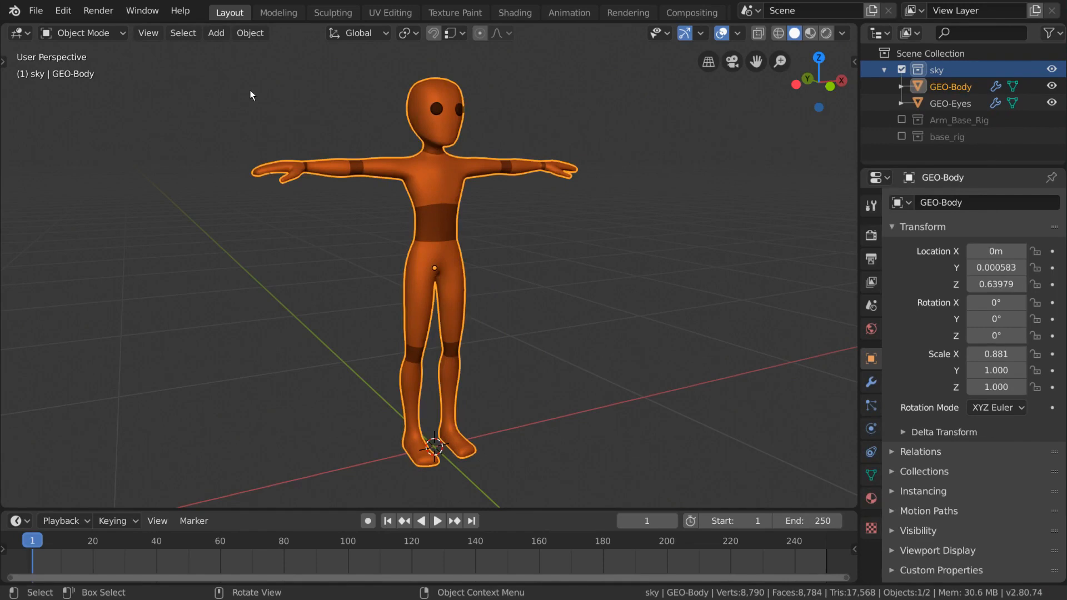
- Enable the Rigify add-on in Edit > Preferences after searching 'rigify'
click(63, 10)
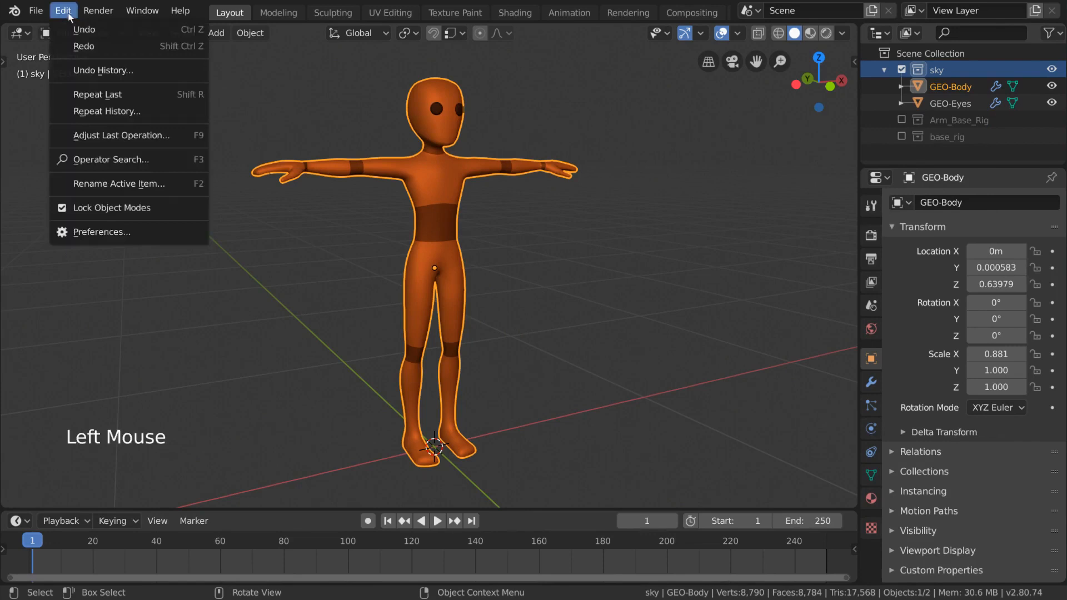
click(104, 231)
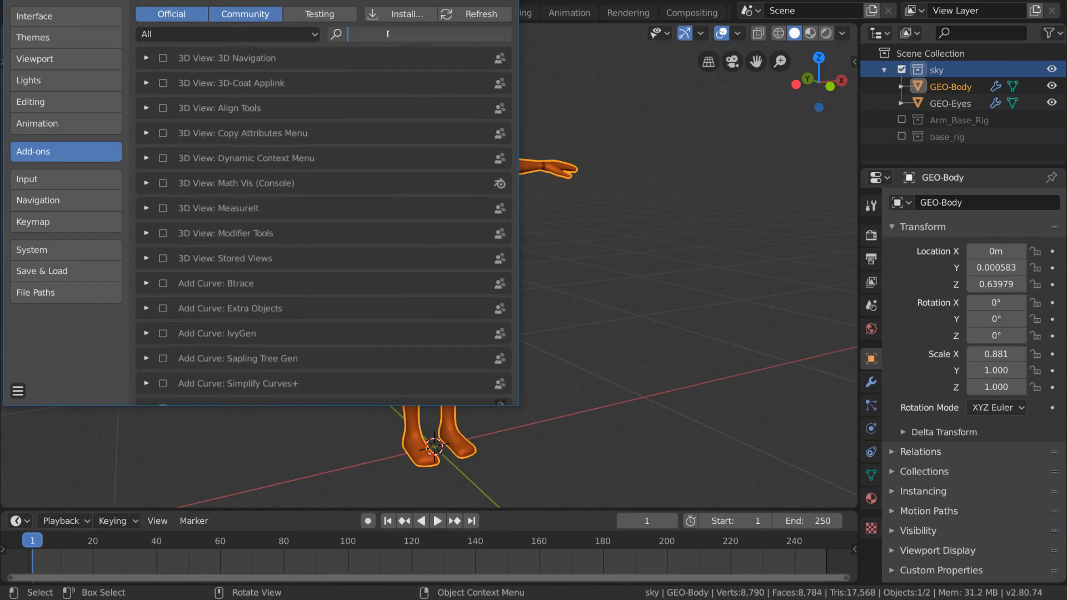
text(rigify)
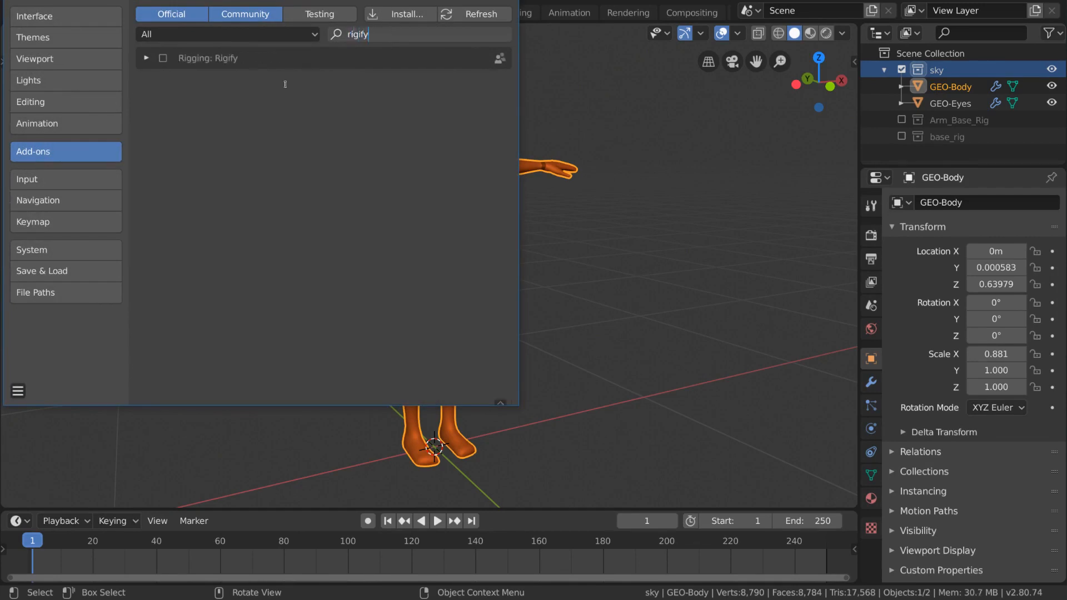
click(146, 58)
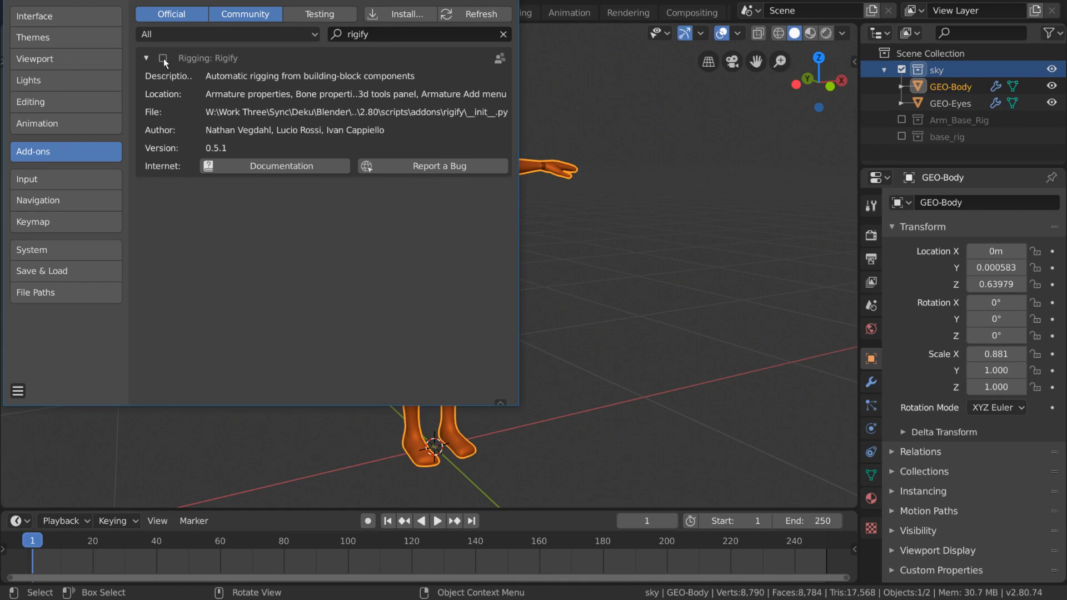
click(163, 58)
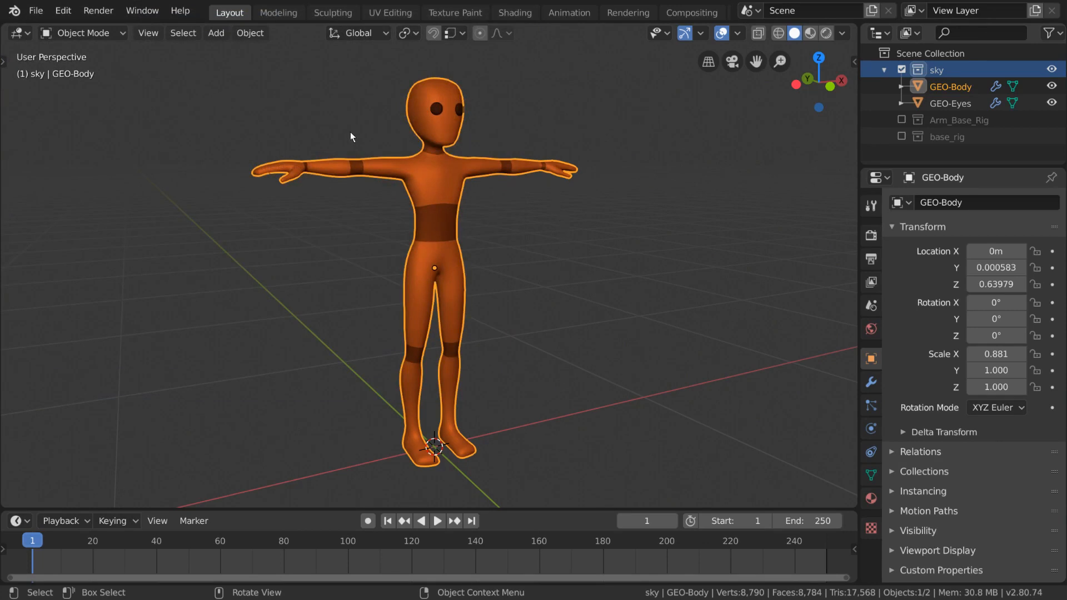
- Add a Human (Meta-Rig) armature named metarig to the scene
click(216, 33)
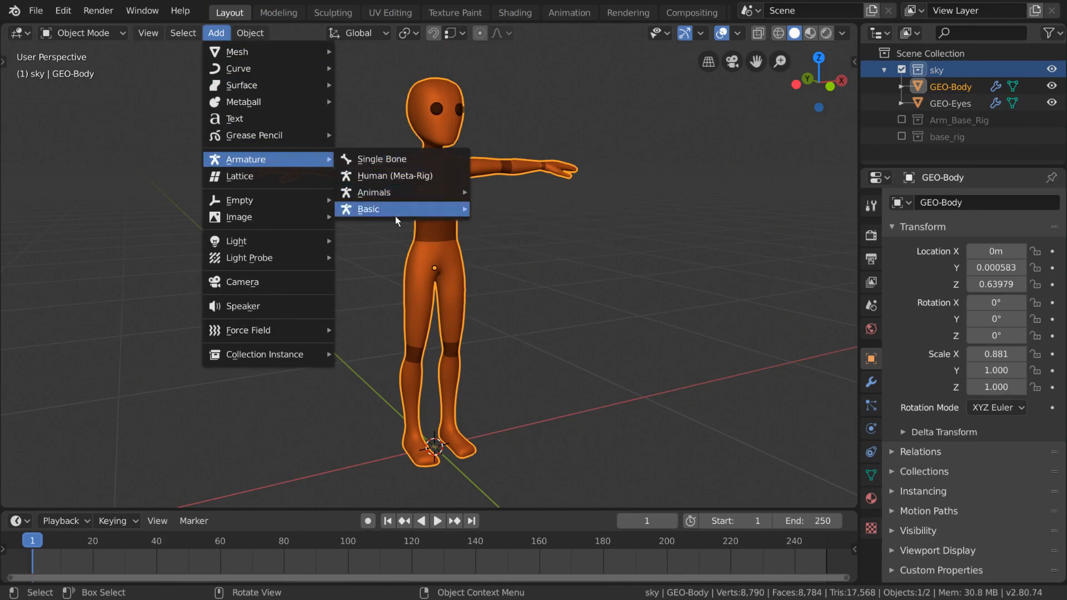
mouse_move(373, 193)
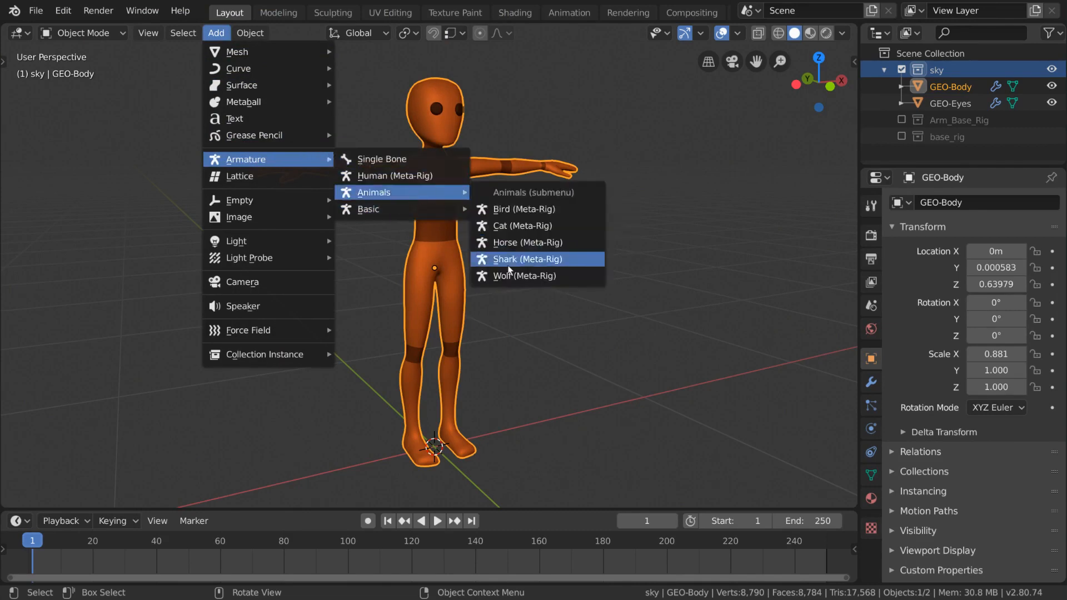
mouse_move(369, 209)
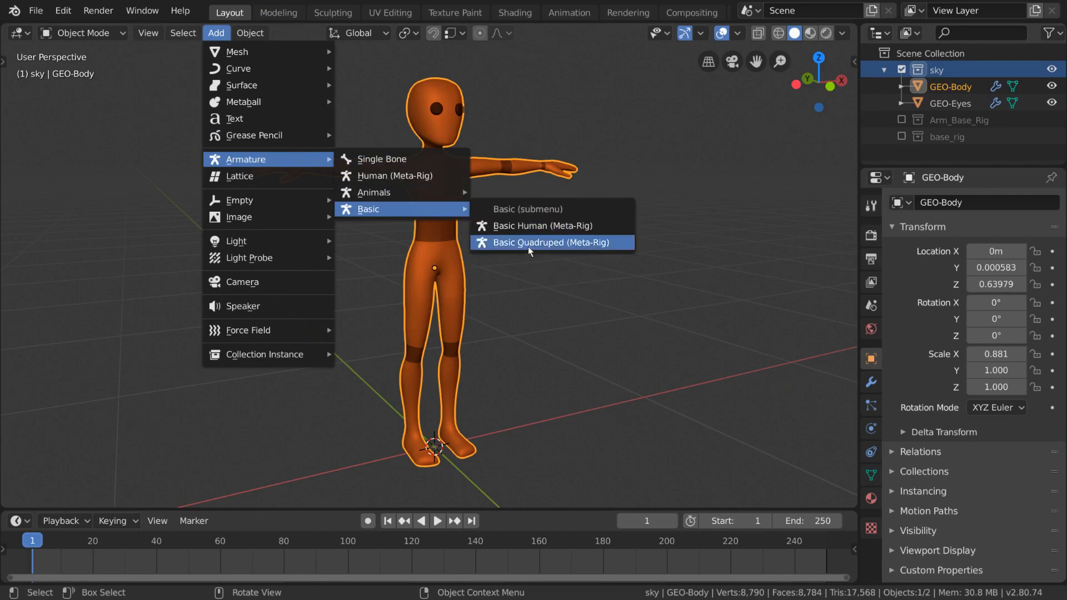
mouse_move(401, 176)
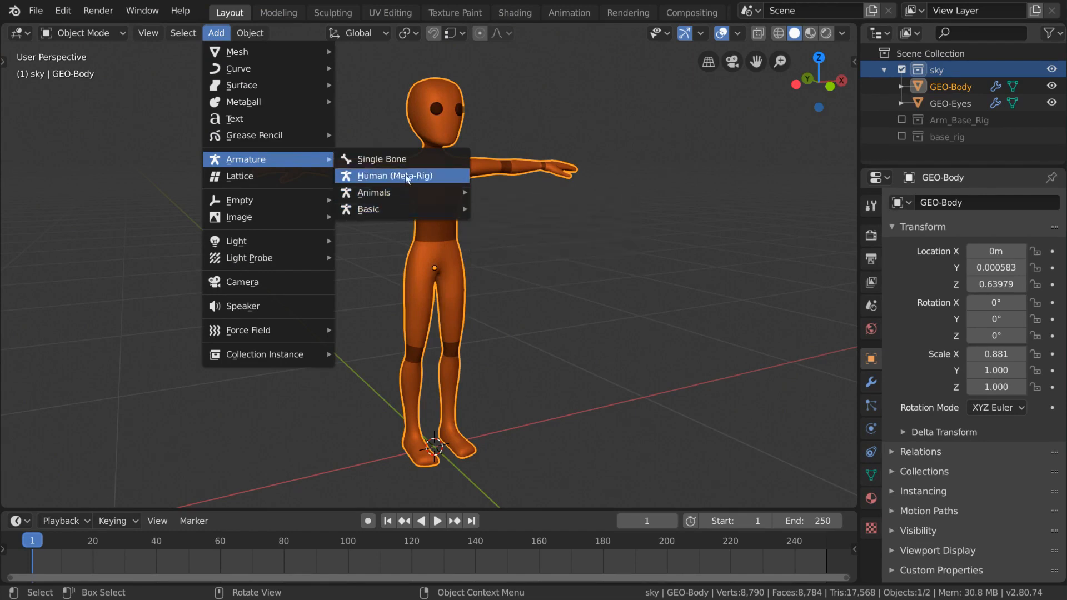
mouse_move(447, 175)
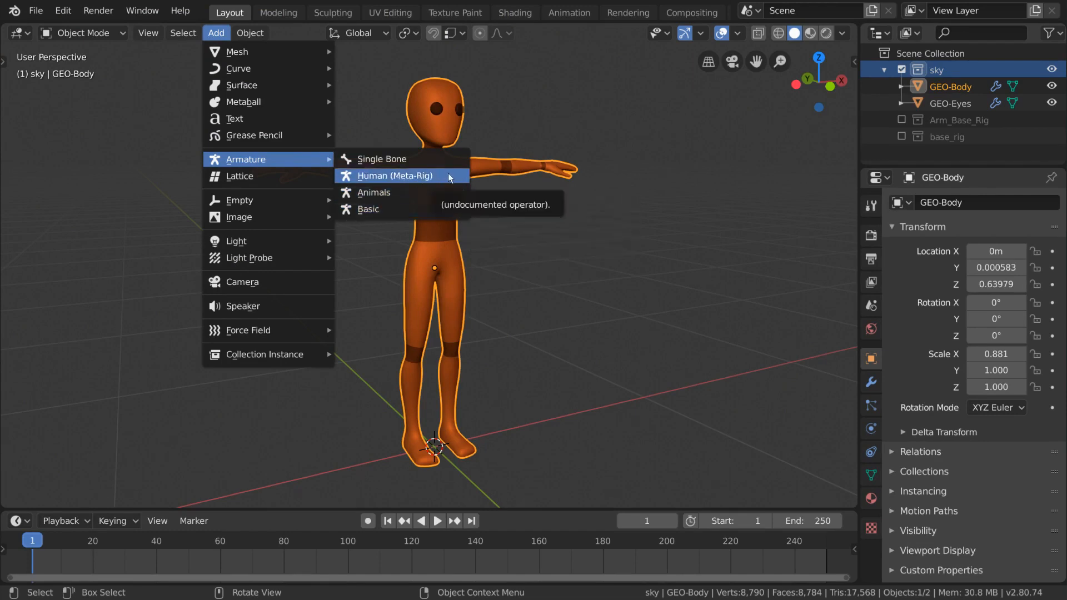
click(393, 176)
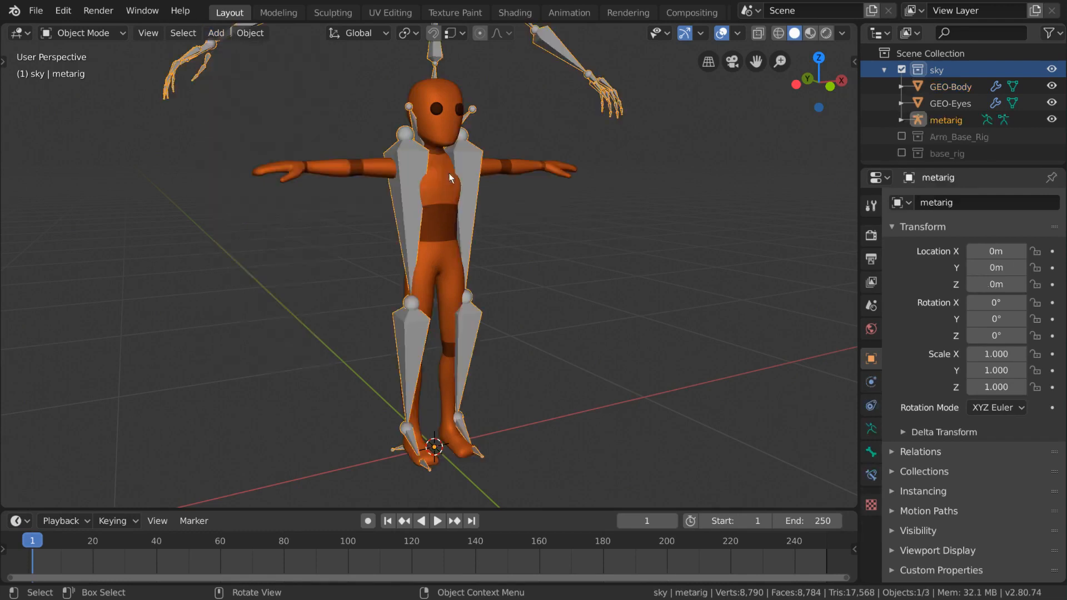
- Zoom the view around the metarig before editing its bones
scroll(down, 3)
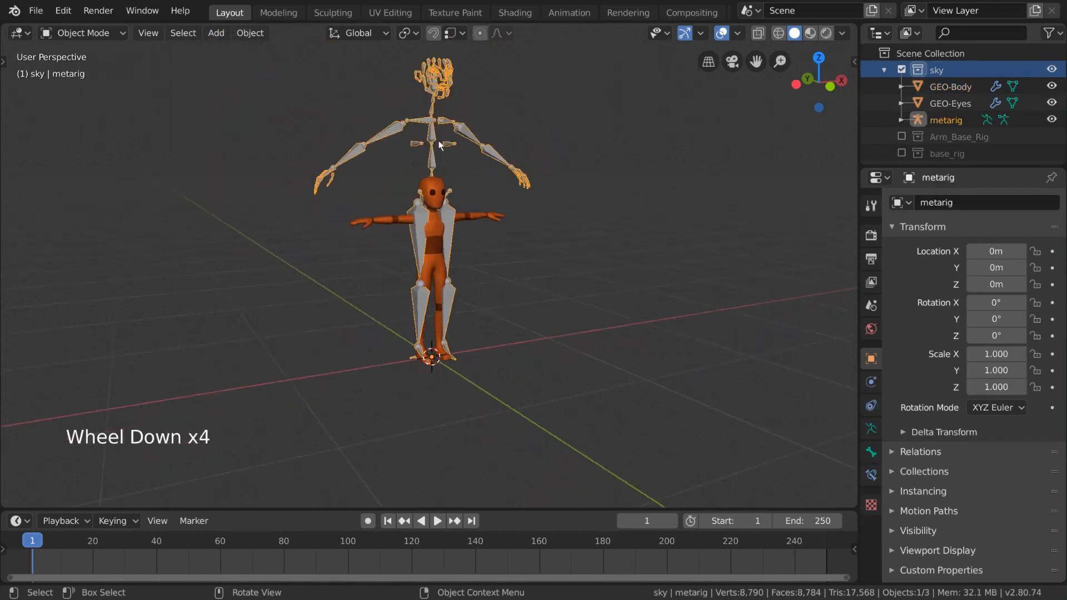
scroll(up, 3)
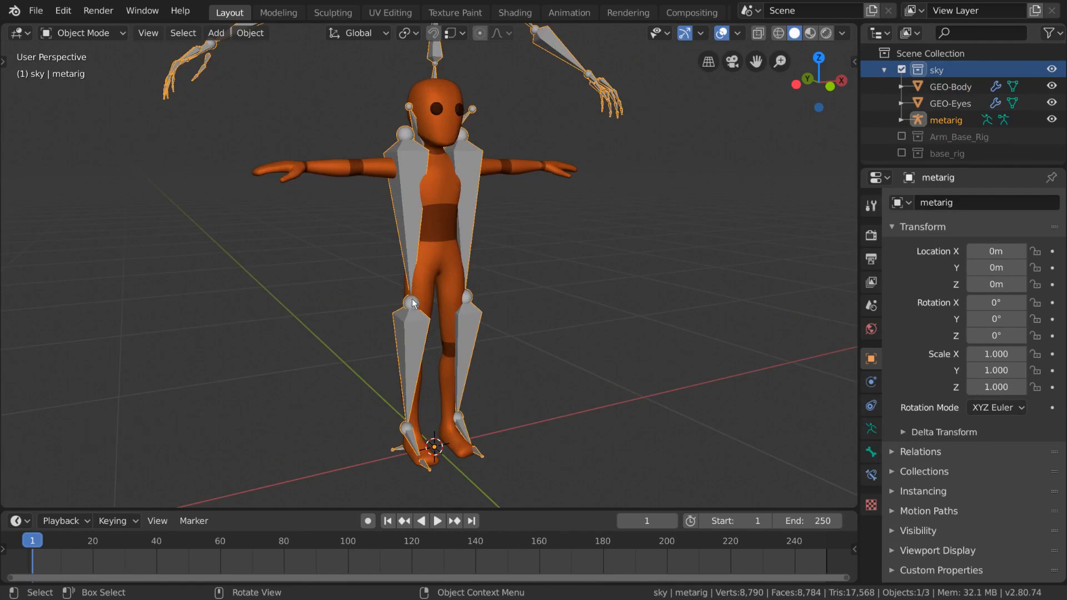
mouse_move(419, 208)
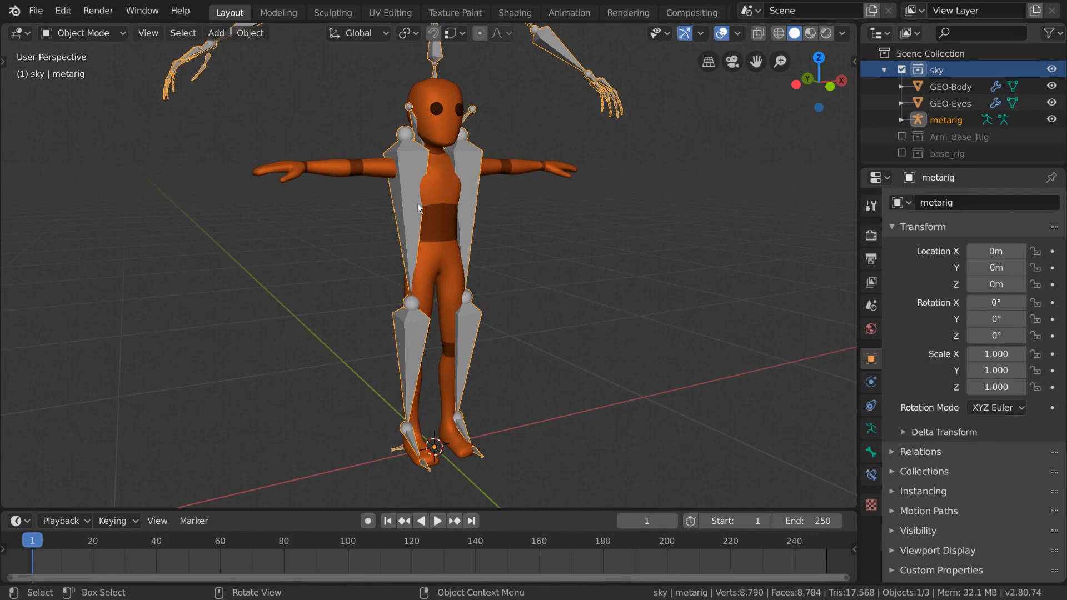
scroll(down, 3)
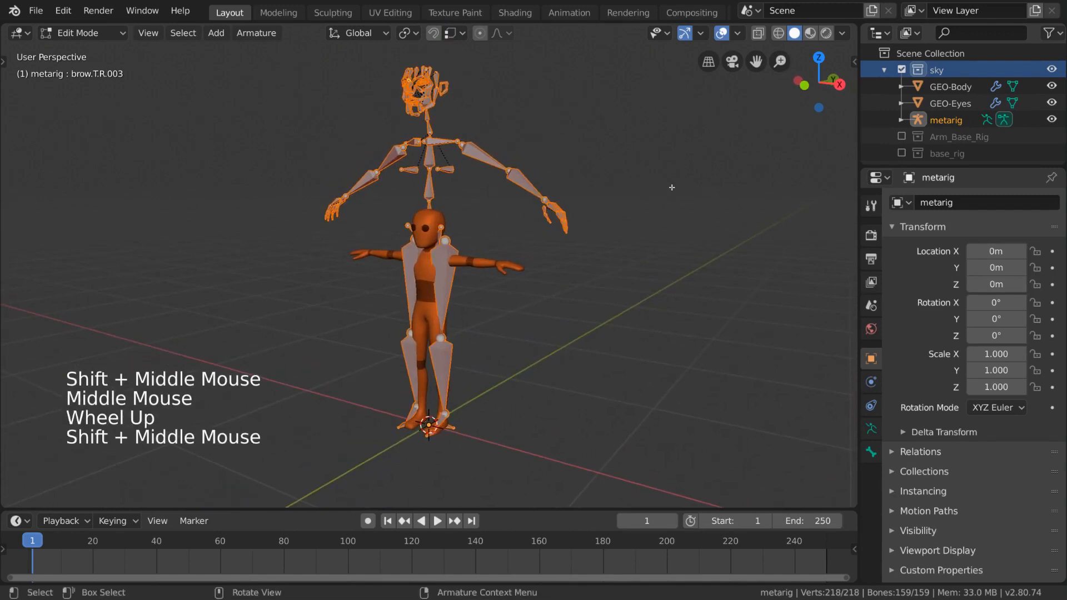
- Scale the metarig down so its limb and face bones sit inside the character's body
key(s)
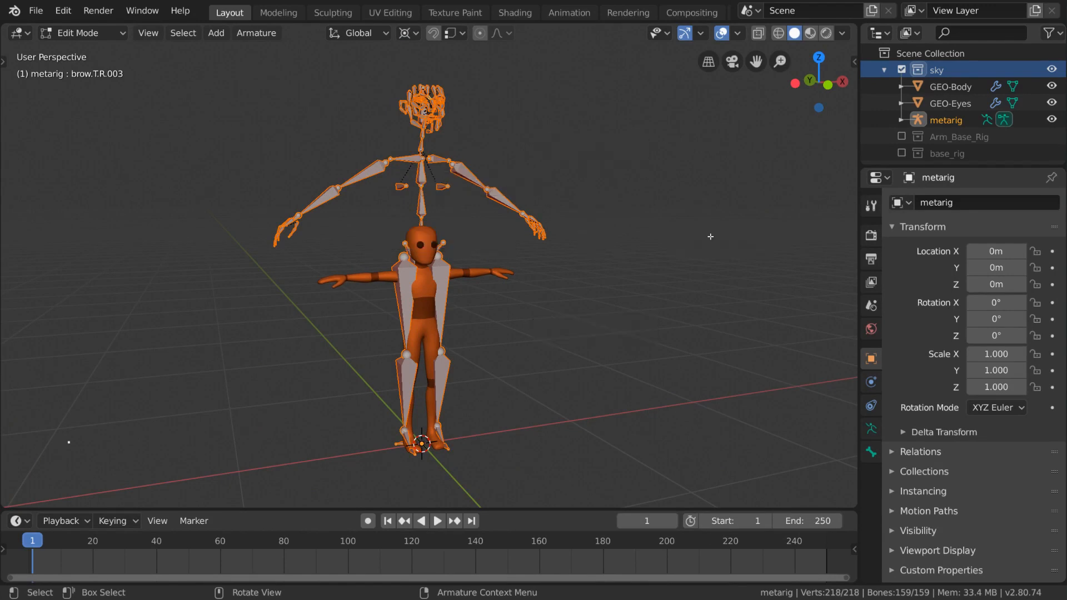
key(s)
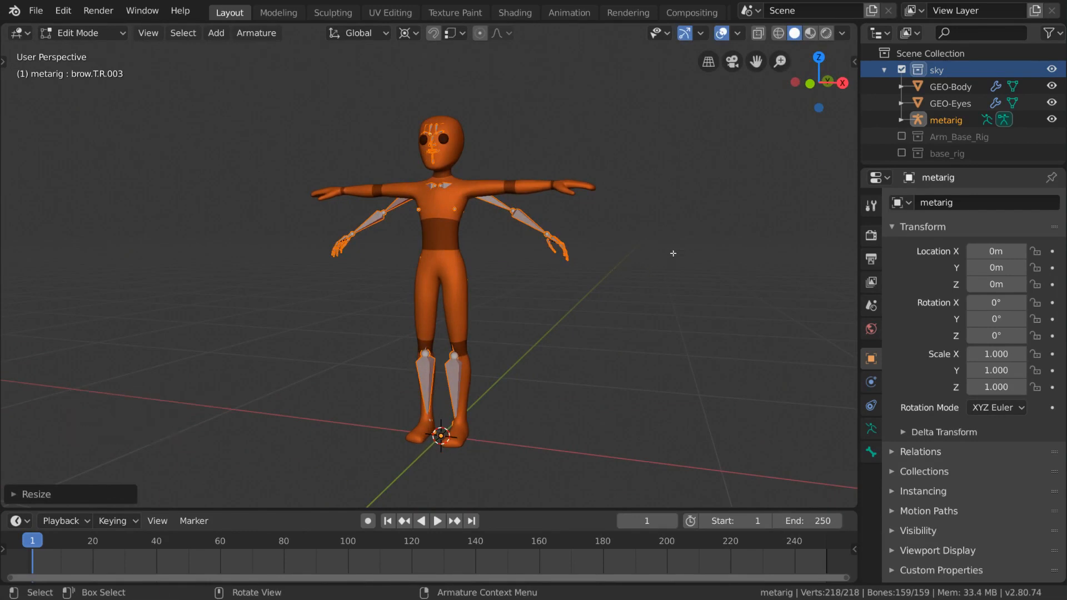
key(shift+s)
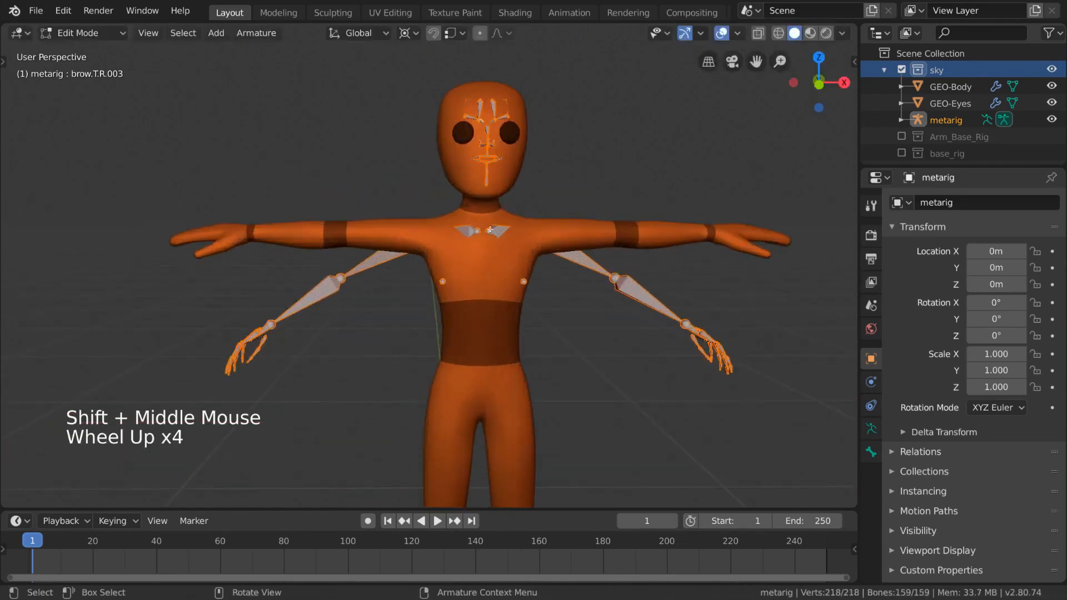
scroll(down, 3)
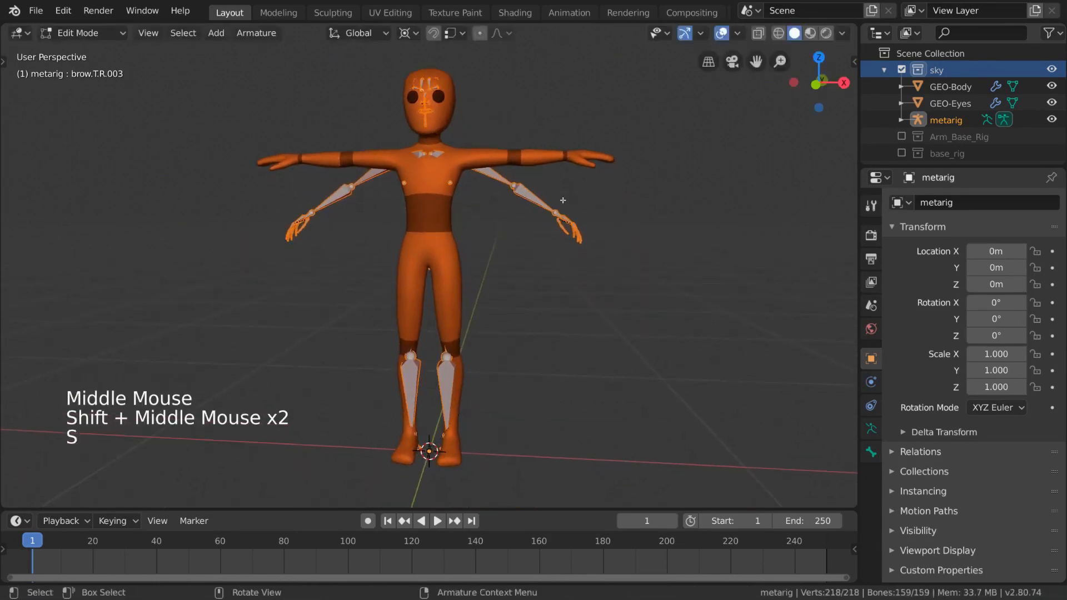
click(775, 32)
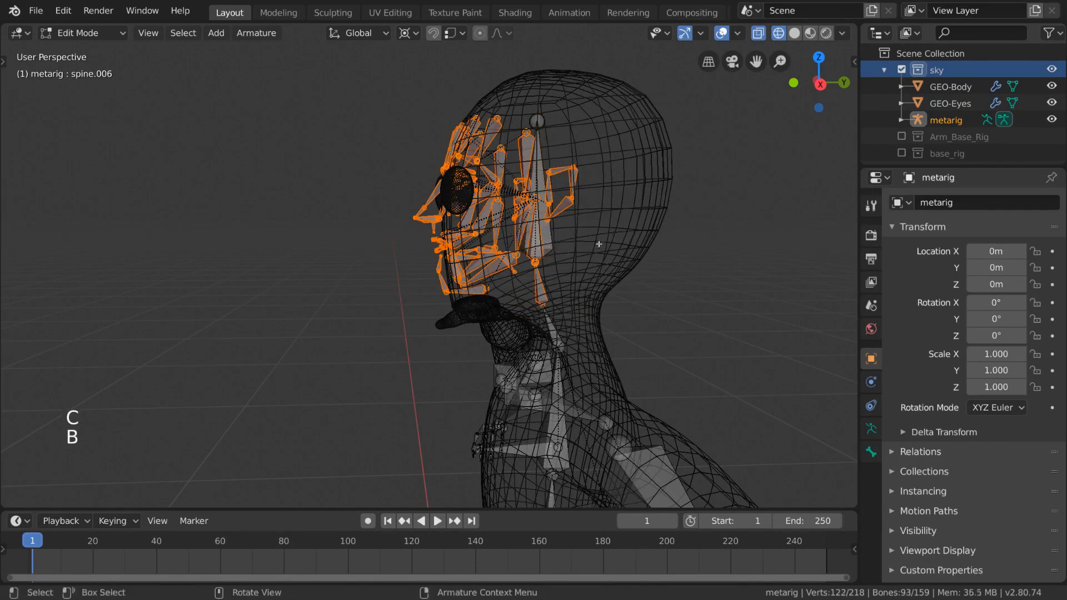
- Box-select the face bones inside the character's head for deletion
drag(599, 244, 545, 276)
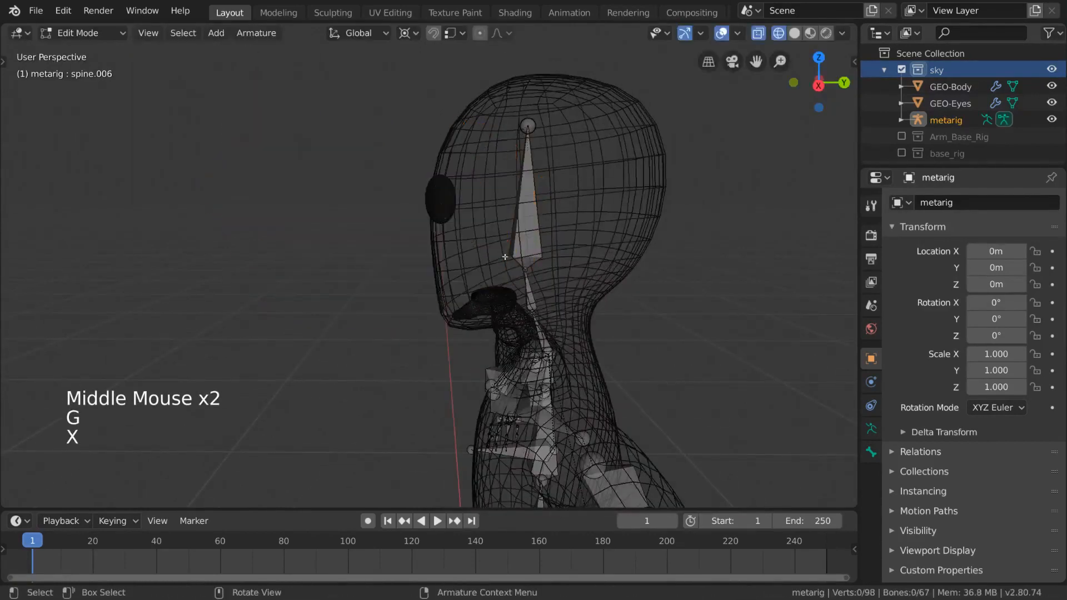
scroll(down, 3)
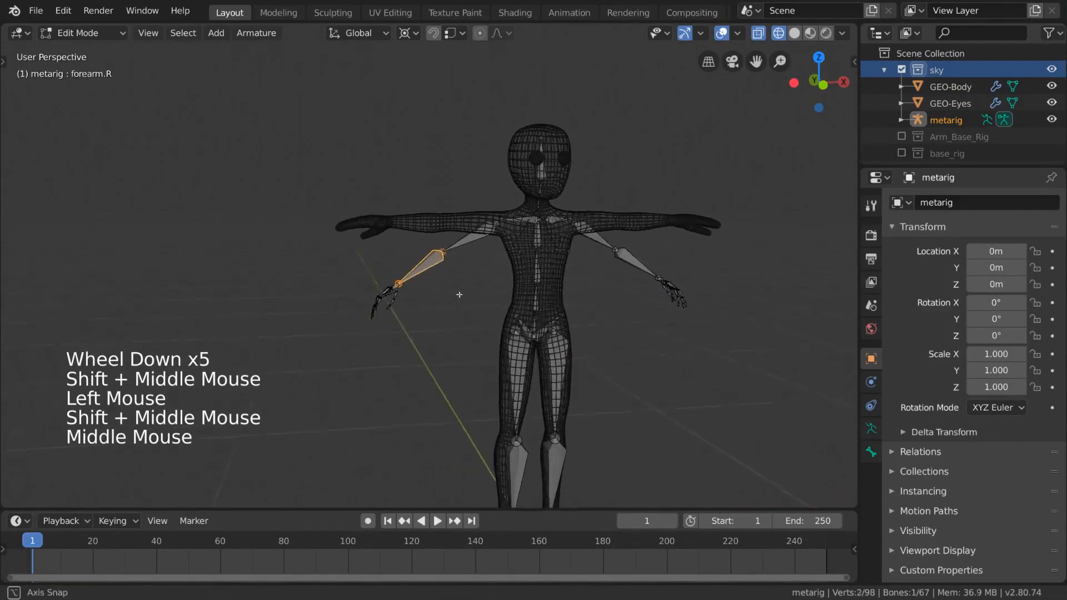
key(g)
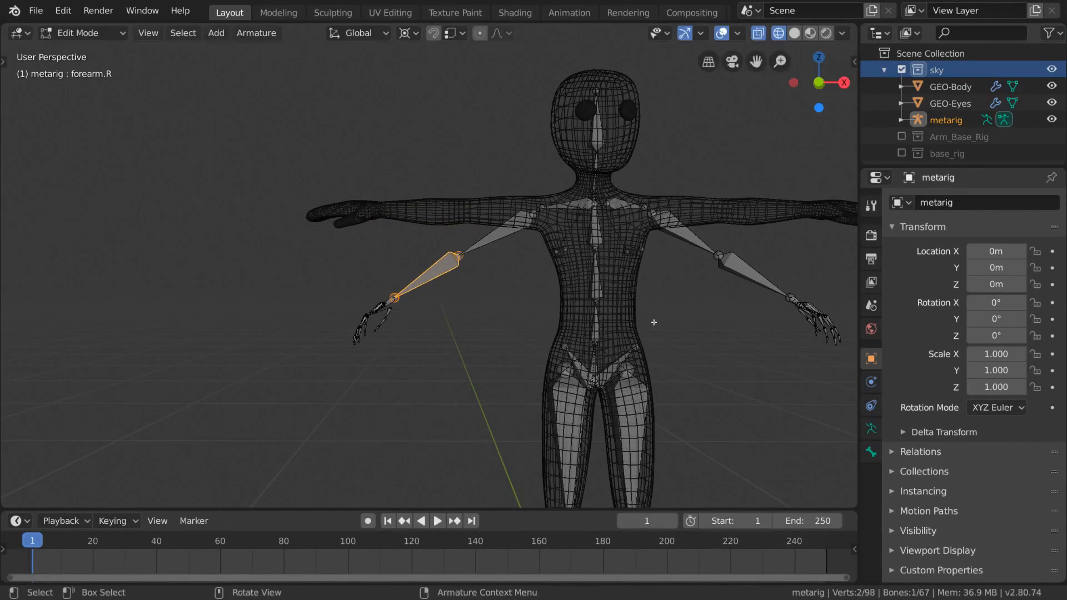
scroll(down, 3)
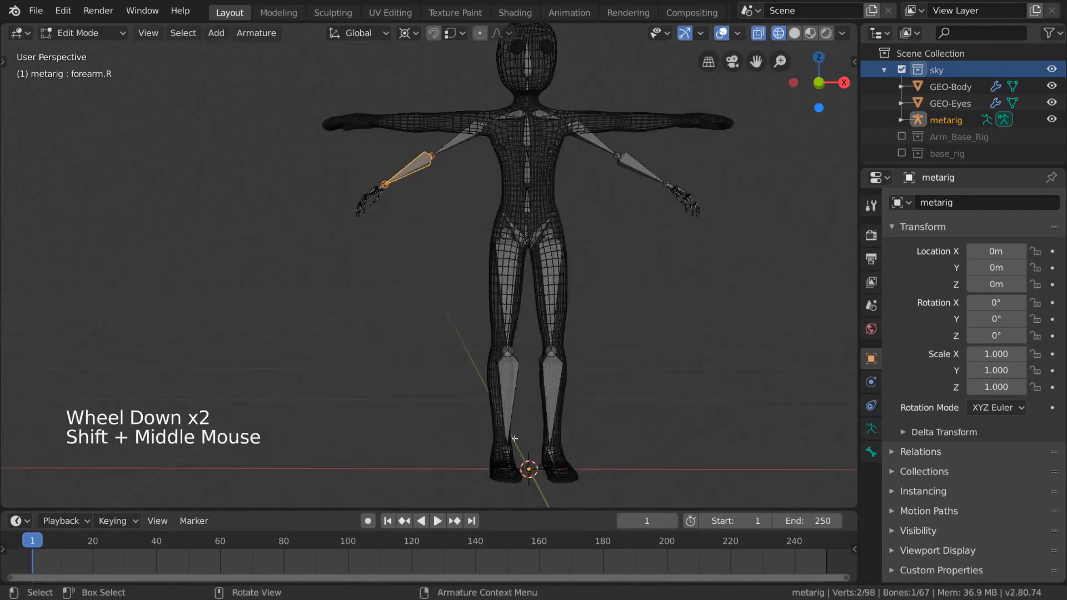
scroll(down, 3)
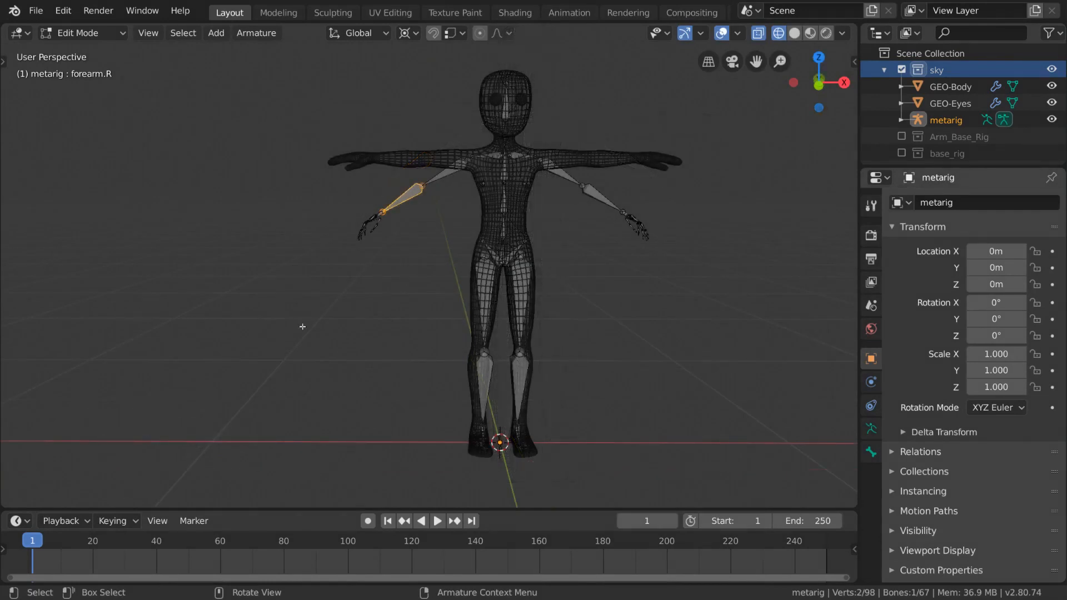
mouse_move(656, 324)
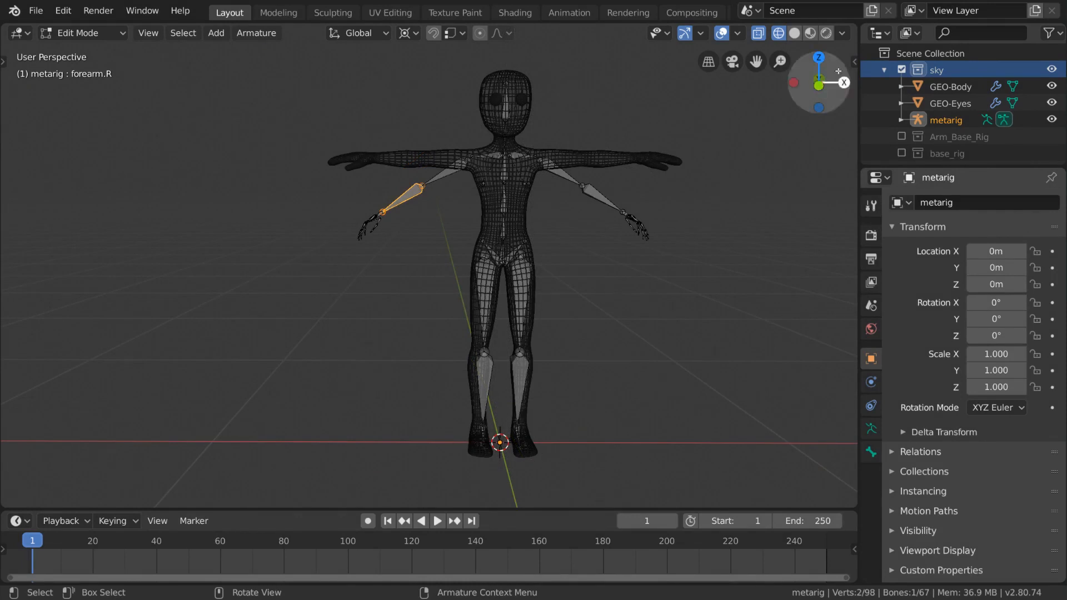
click(848, 98)
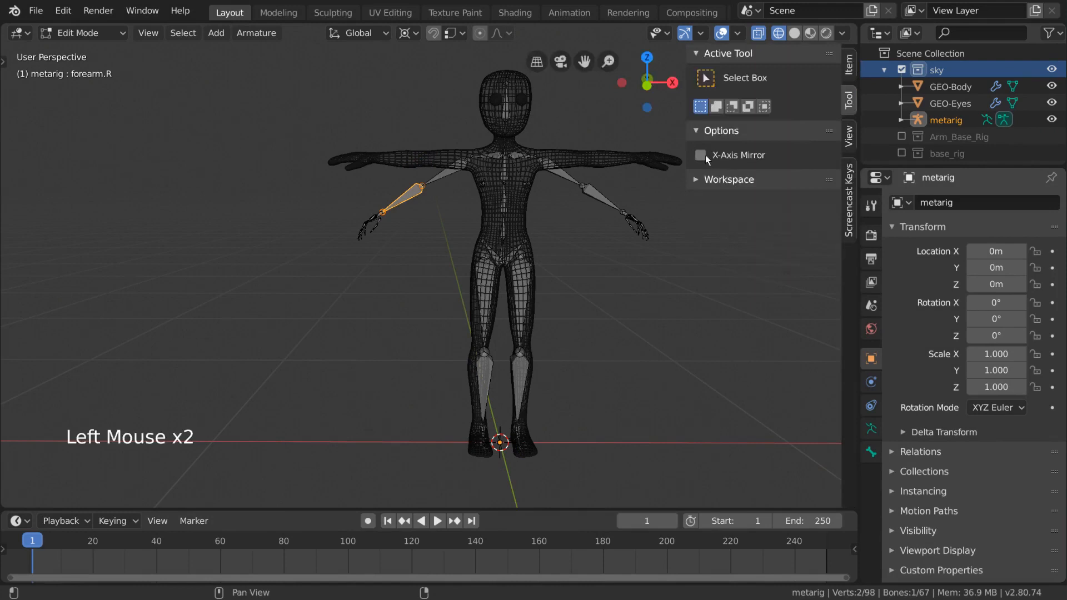
mouse_move(701, 156)
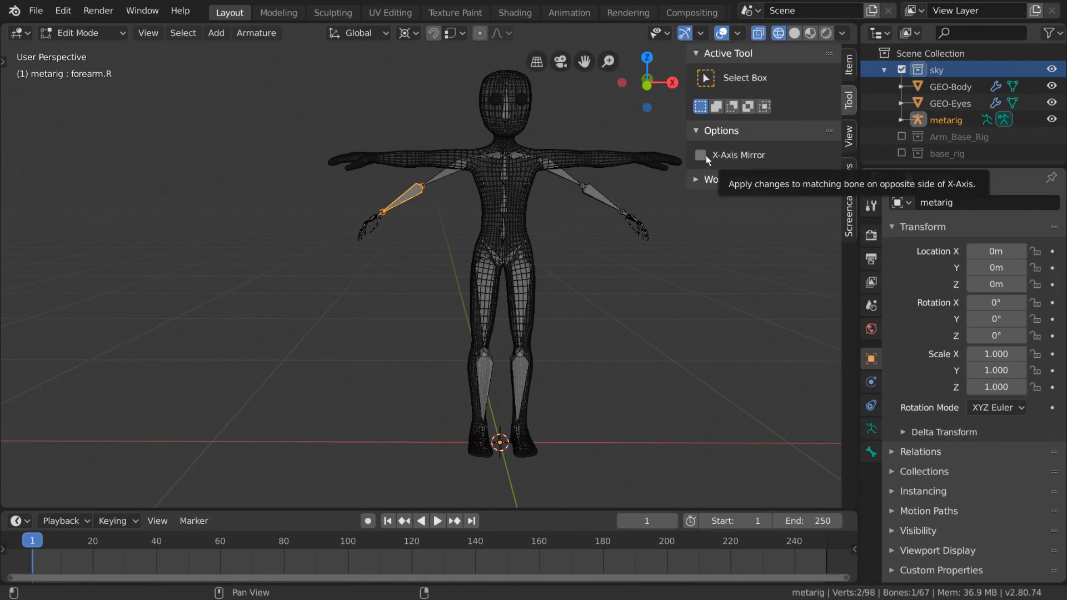
- Turn on X-Axis Mirror and move the arm bone up into the character's arm
click(700, 156)
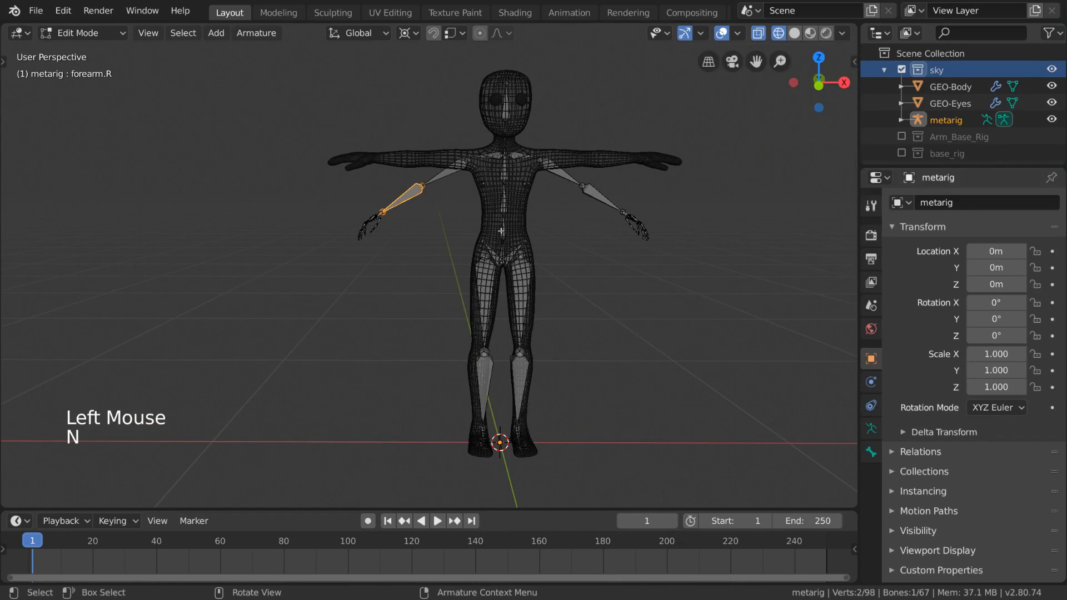
key(g)
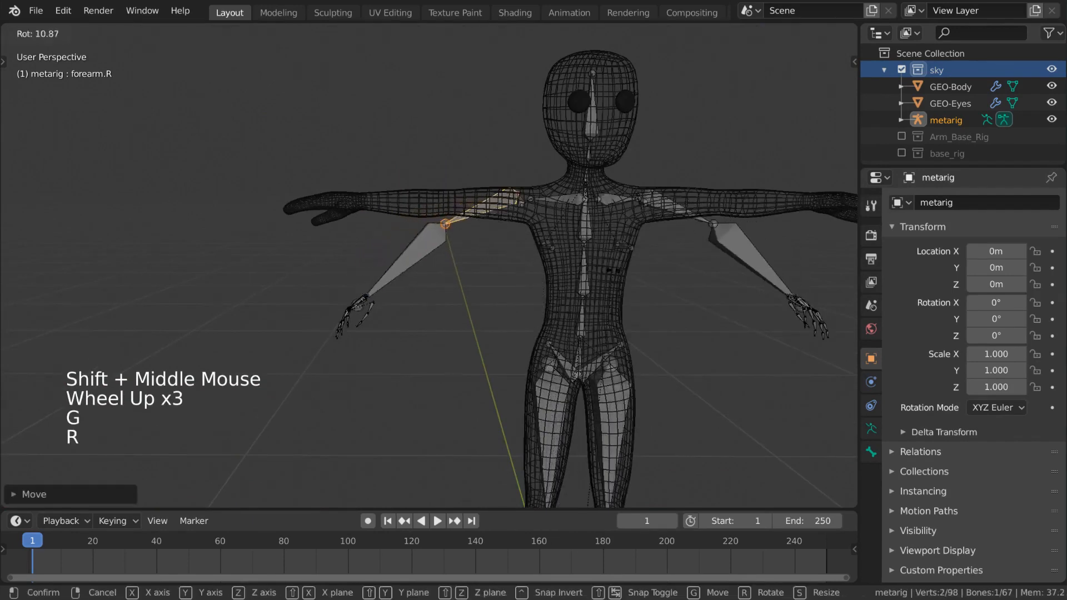
click(404, 32)
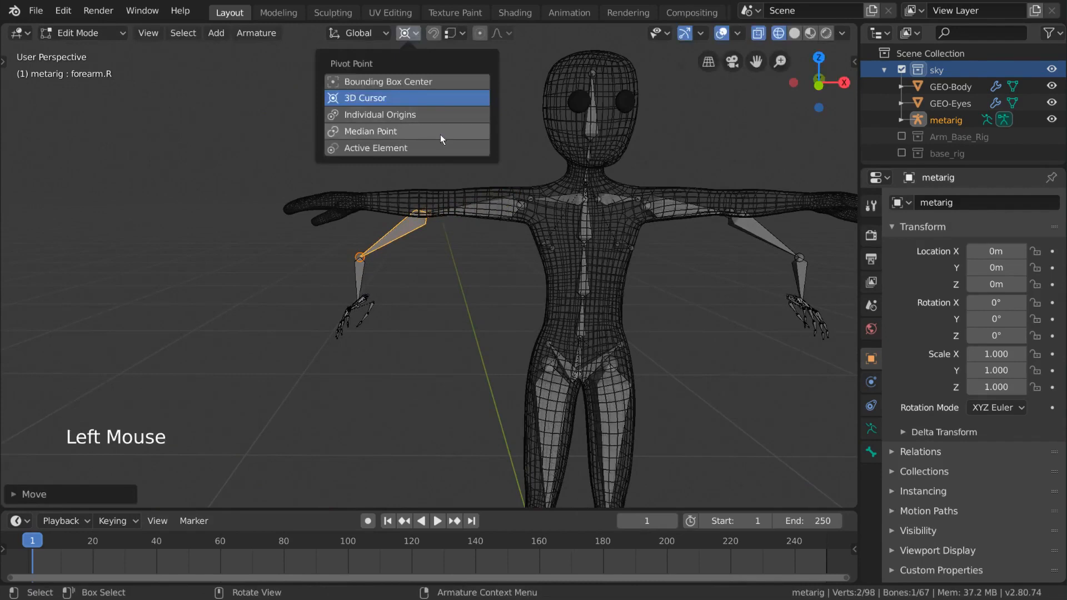
- Rotate and move the spine and neck joints vertically to follow the body profile
key(r)
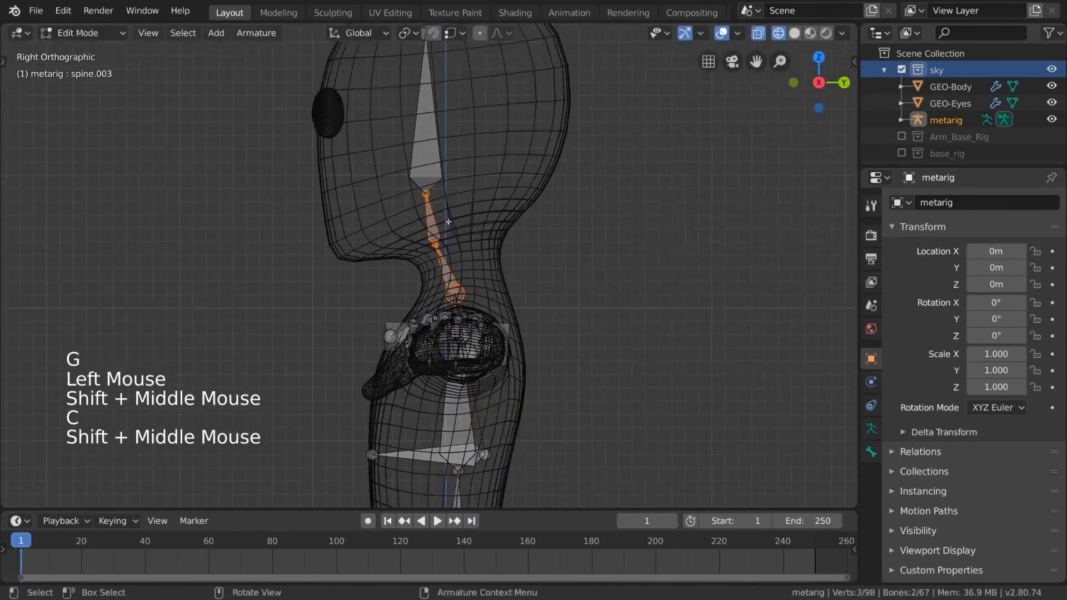
key(g)
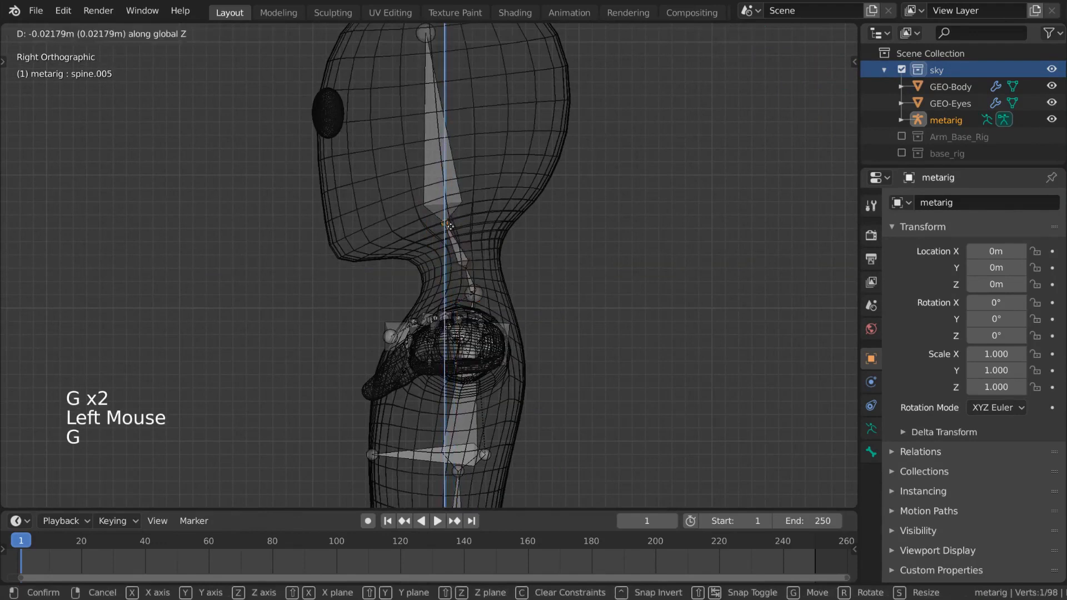
scroll(down, 3)
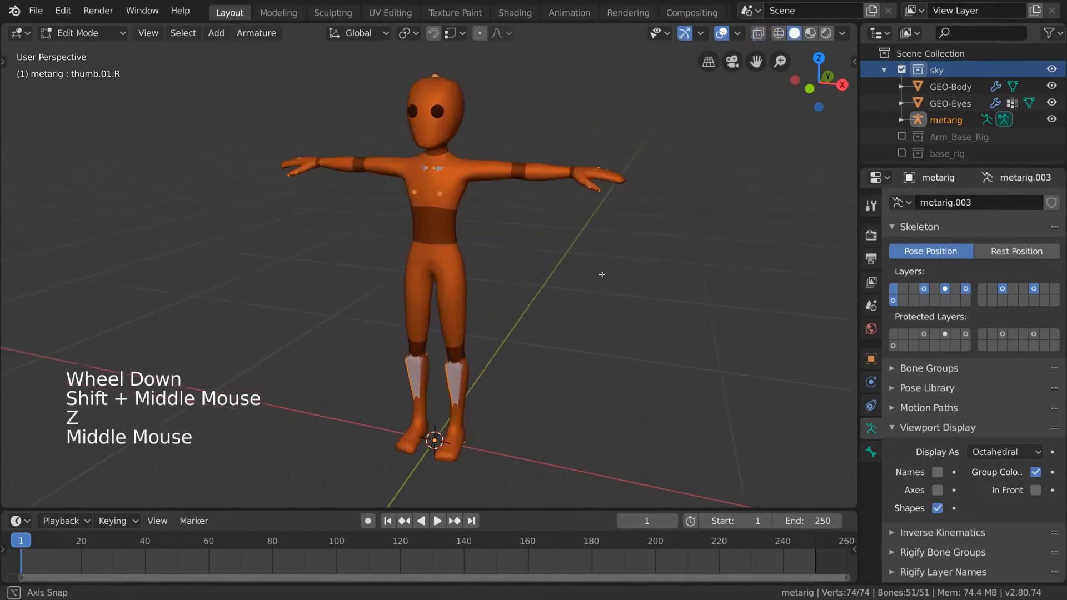
- In Object Mode, parent the body and eyes to the metarig with automatic weights
click(78, 32)
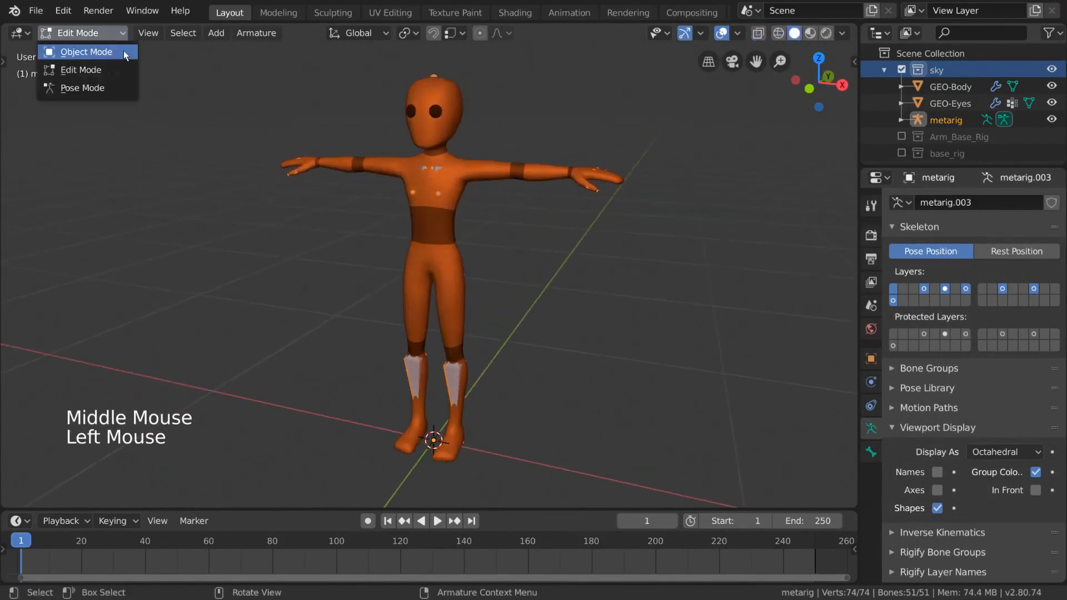
click(85, 52)
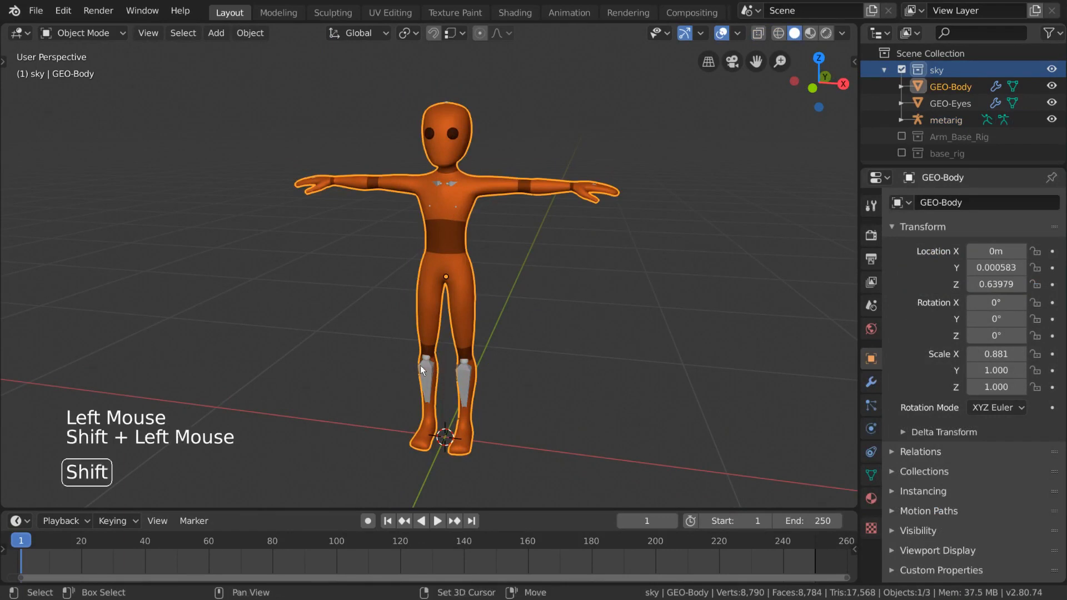
click(945, 120)
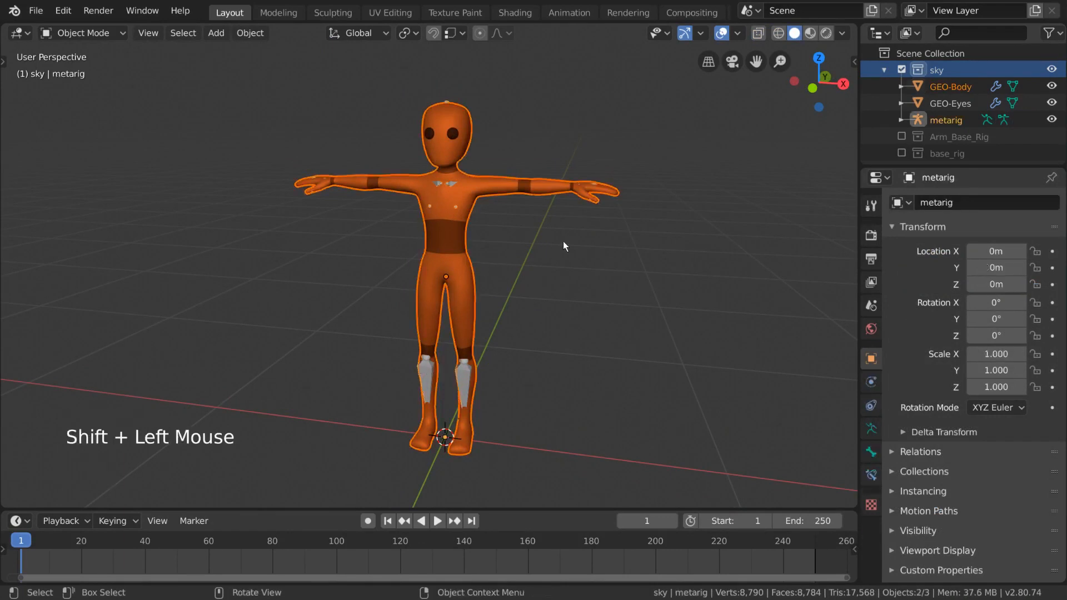
right_click(563, 247)
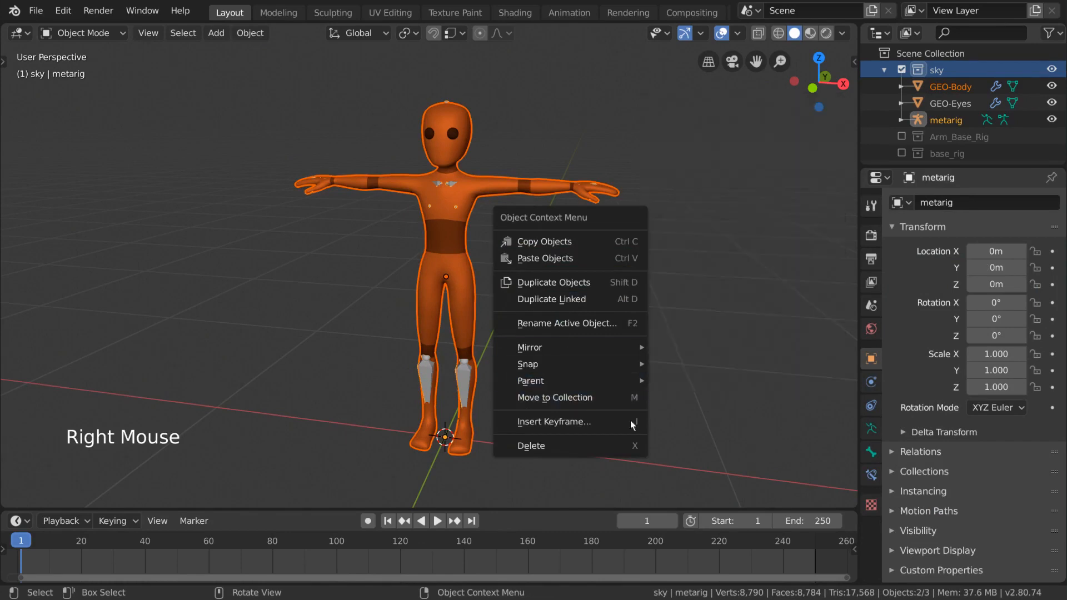
key(ctrl+p)
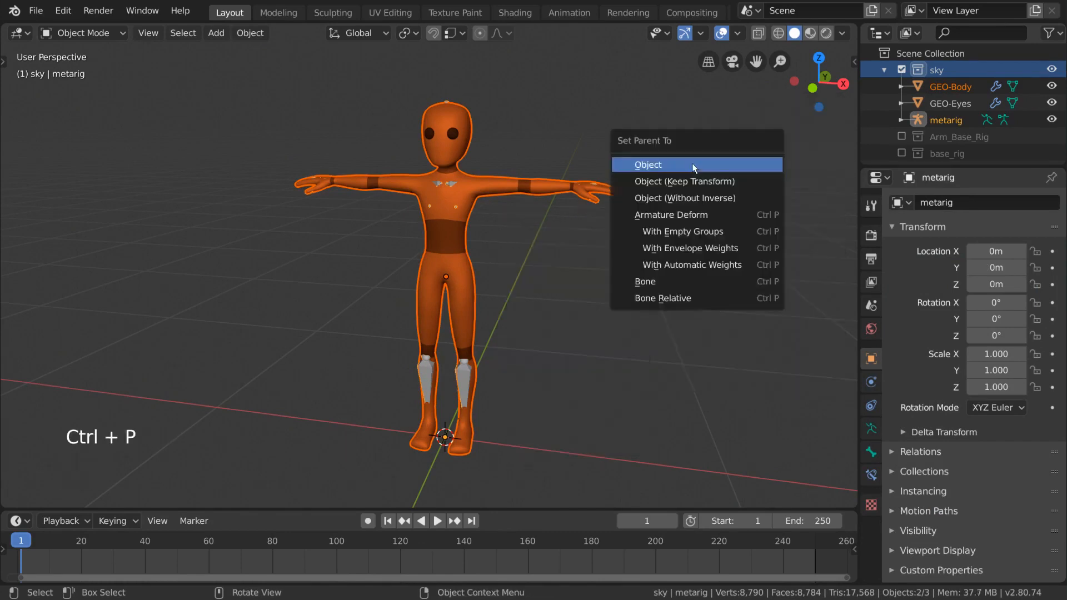
mouse_move(713, 264)
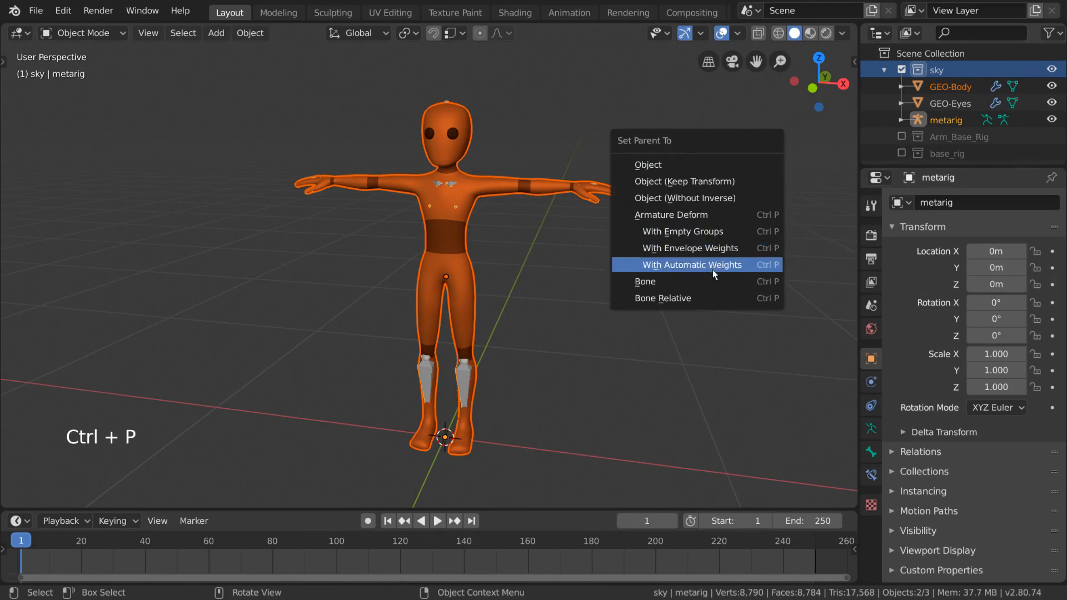
mouse_move(738, 224)
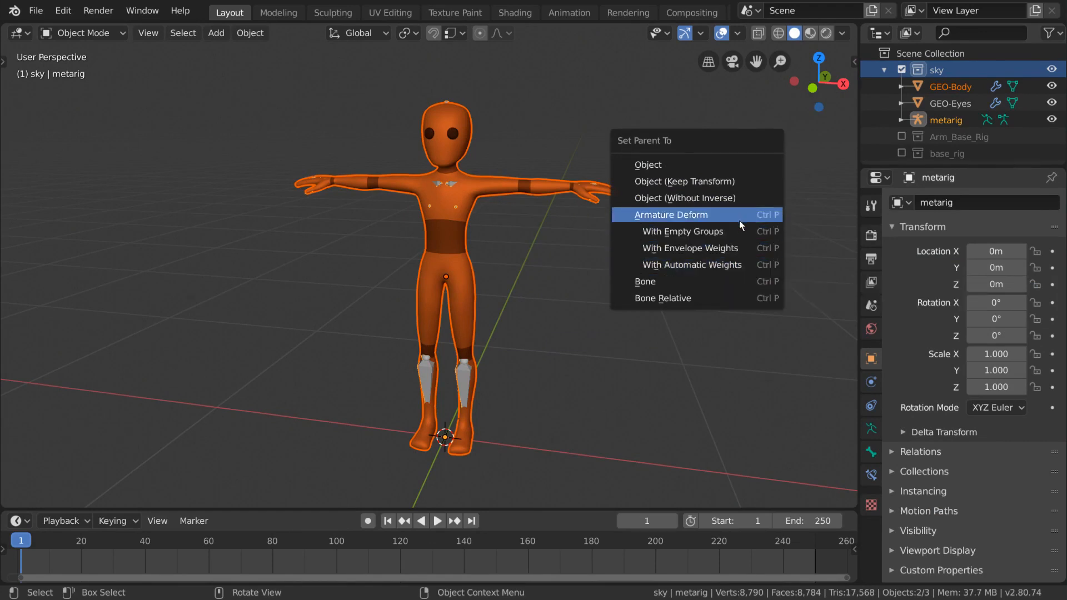
mouse_move(670, 215)
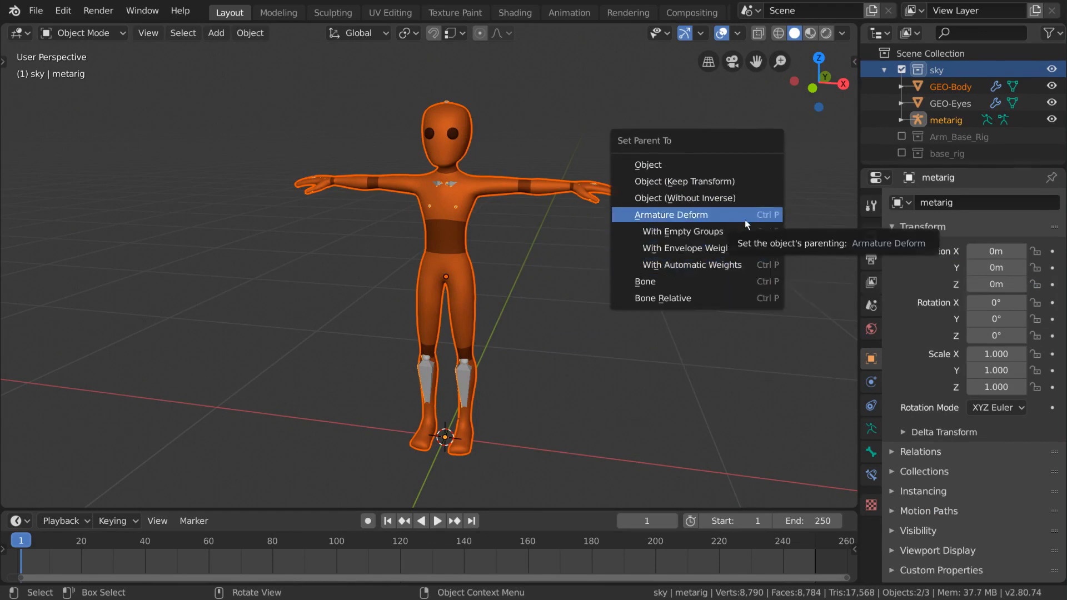
mouse_move(690, 265)
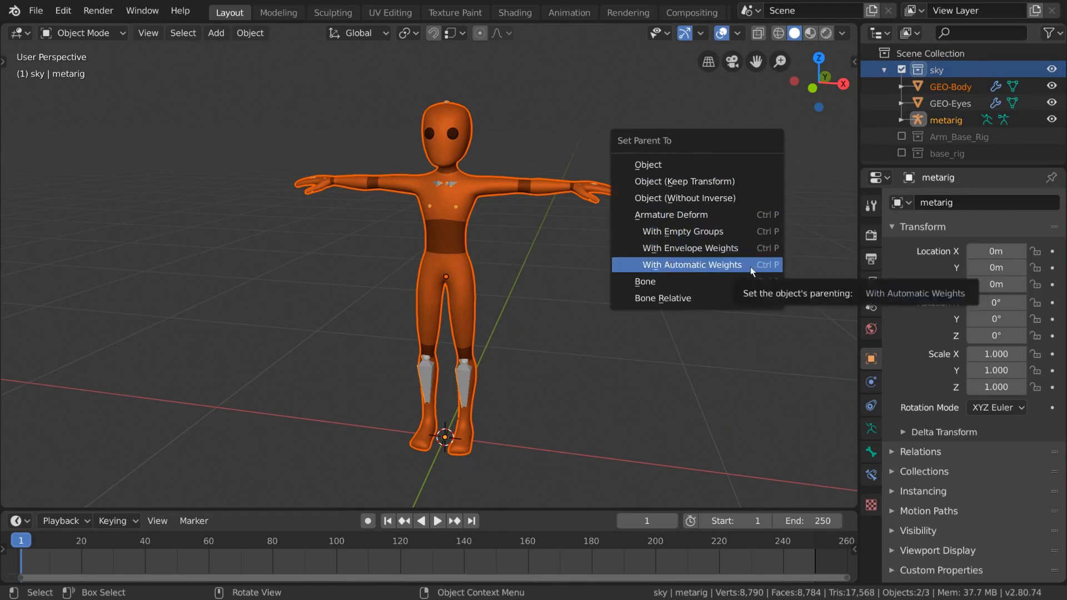
click(694, 265)
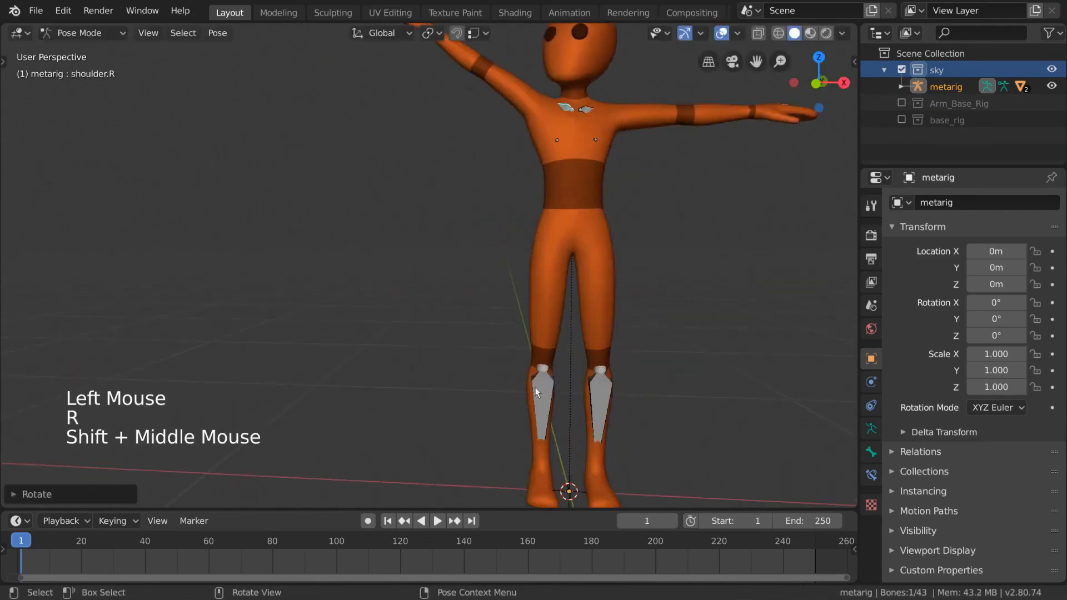
scroll(down, 3)
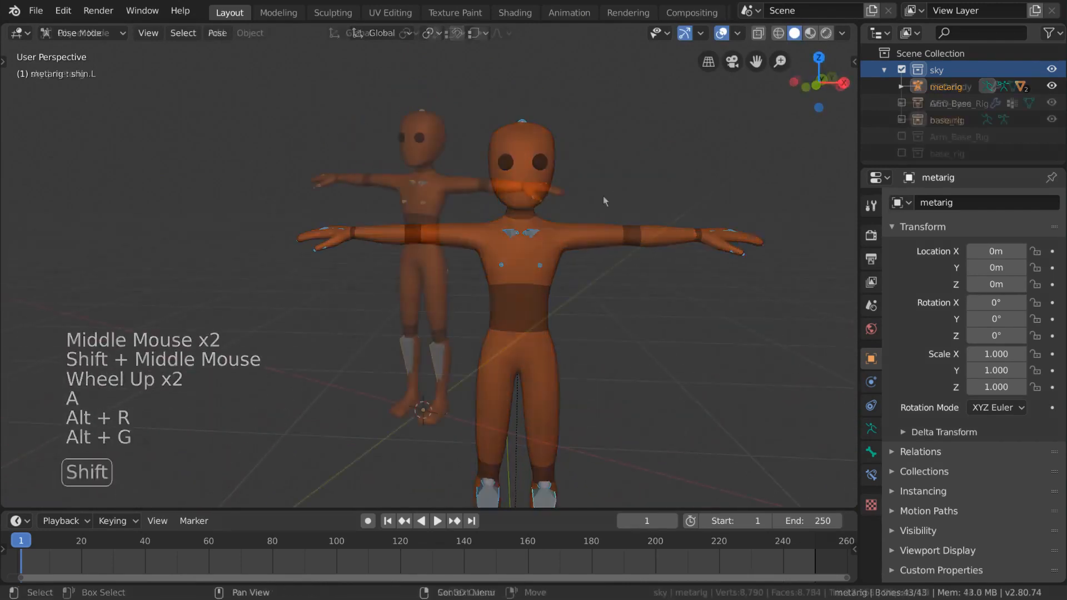
click(81, 32)
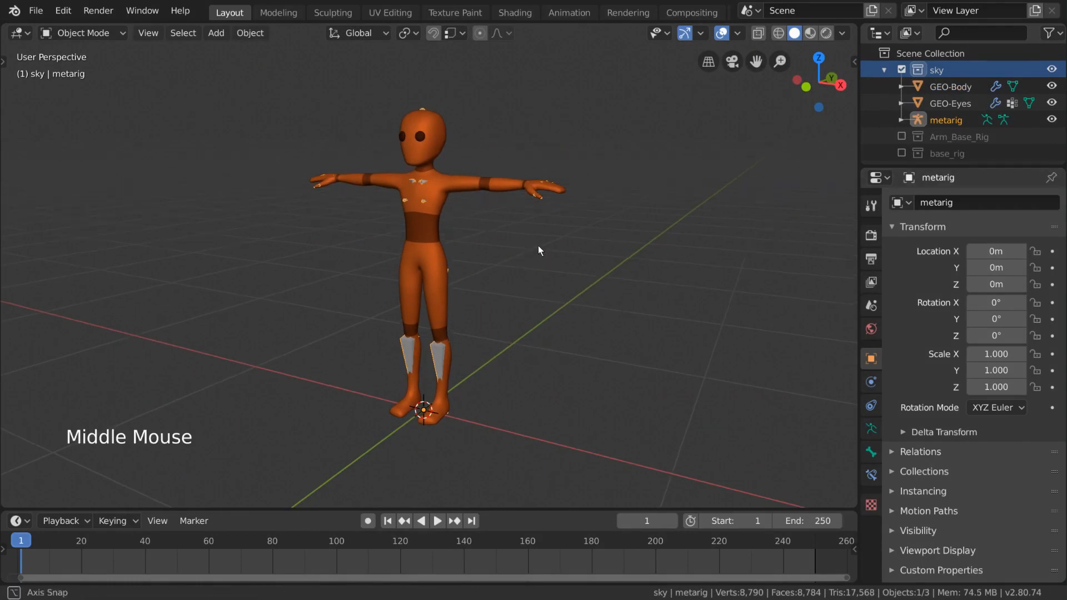
click(215, 32)
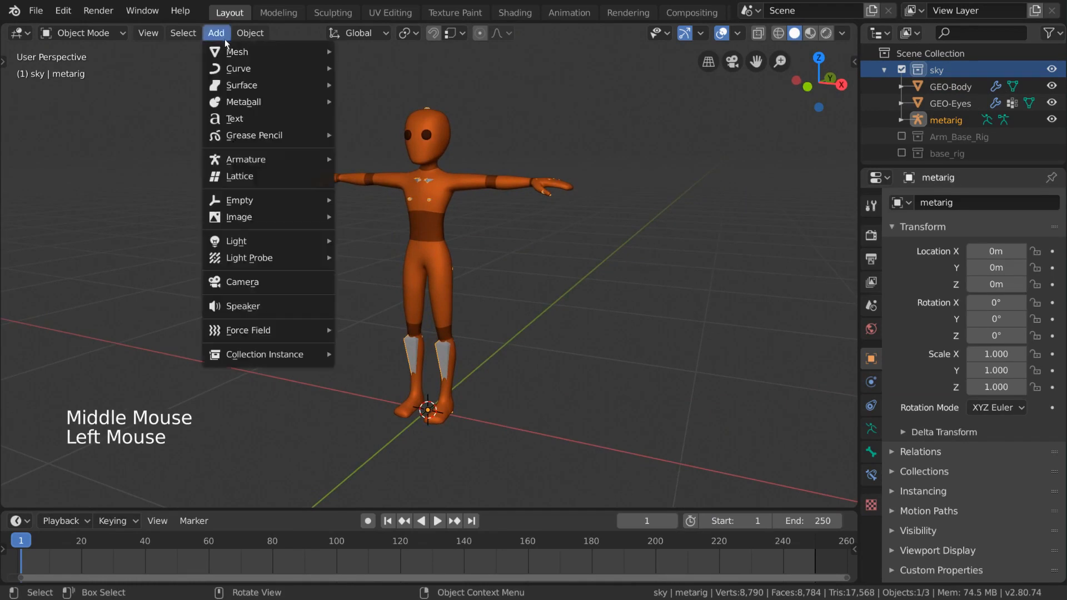
mouse_move(244, 159)
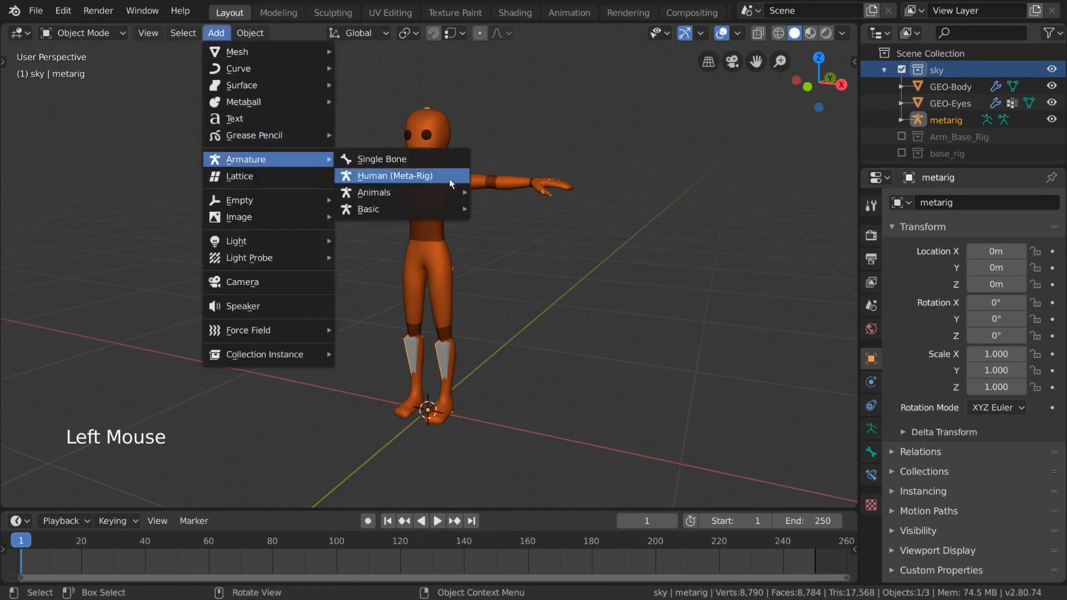
mouse_move(374, 192)
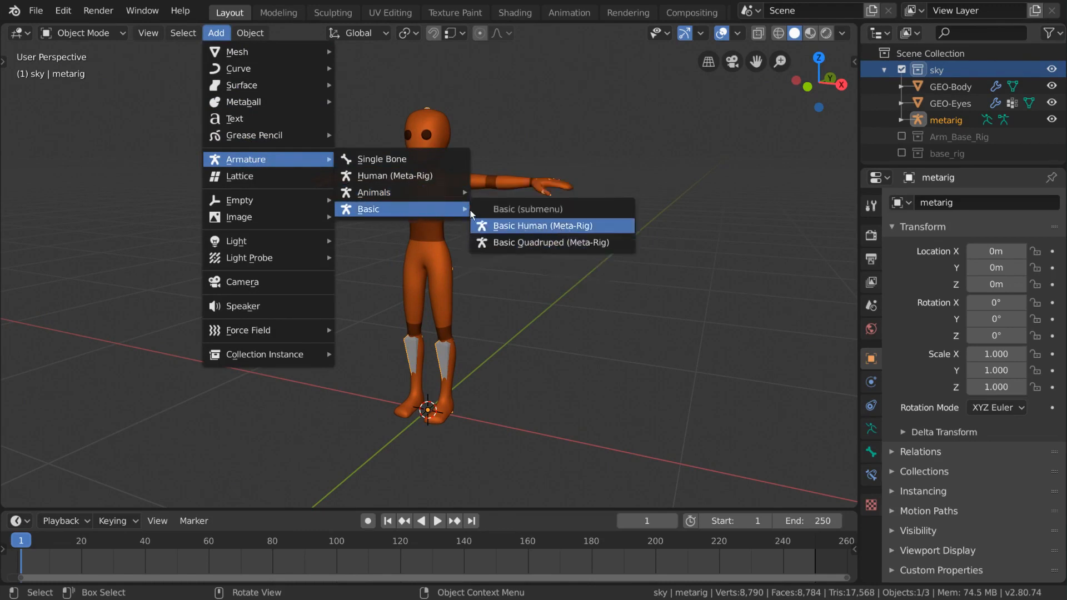
mouse_move(395, 176)
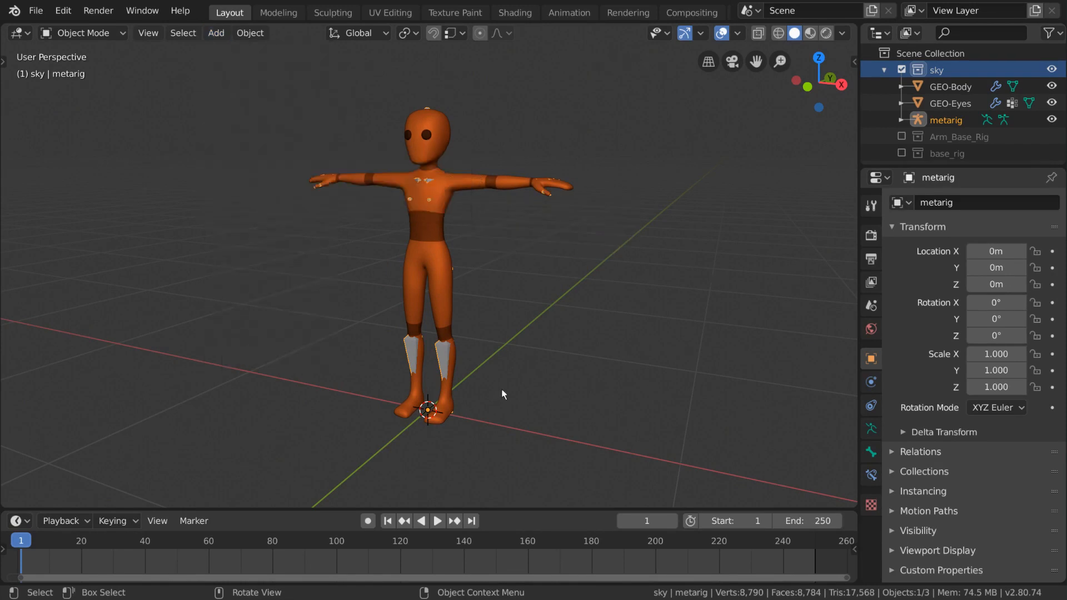
mouse_move(565, 304)
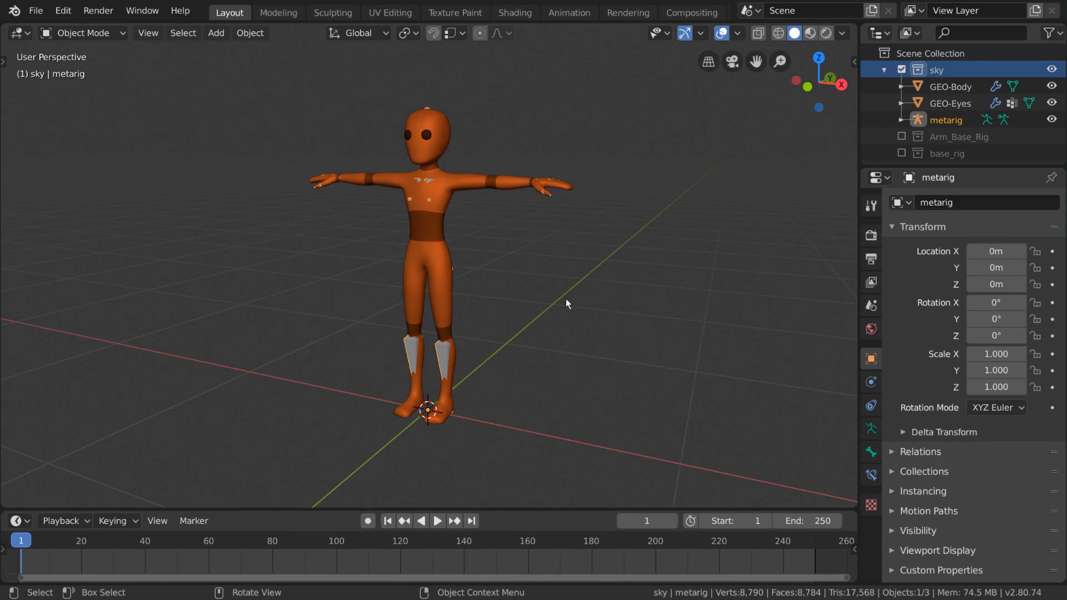
- In Edit Mode, scale and move the finger bones to fit inside the hand
key(Tab)
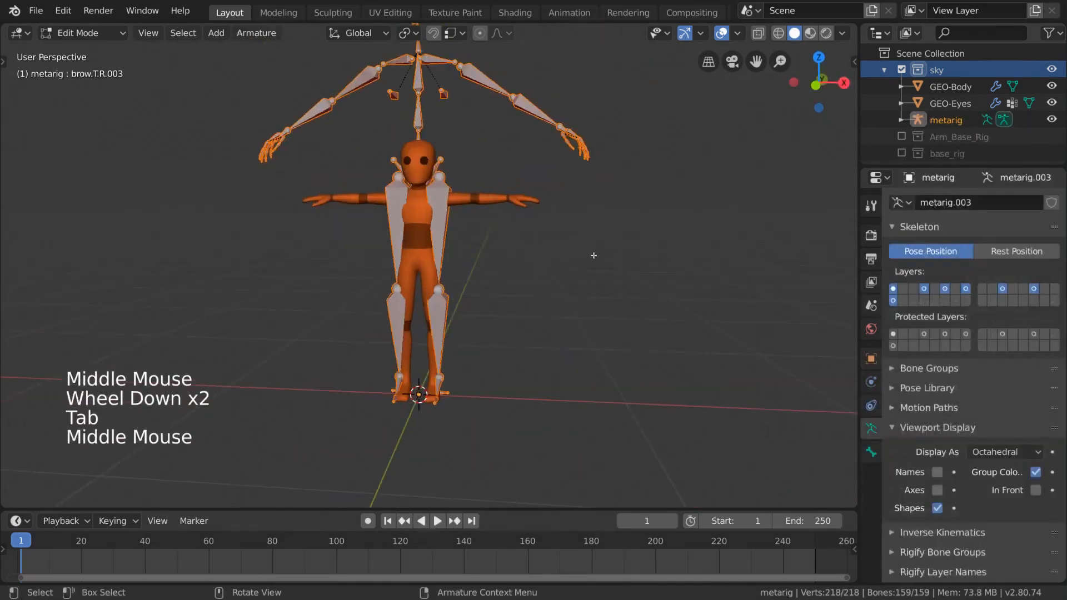
key(s)
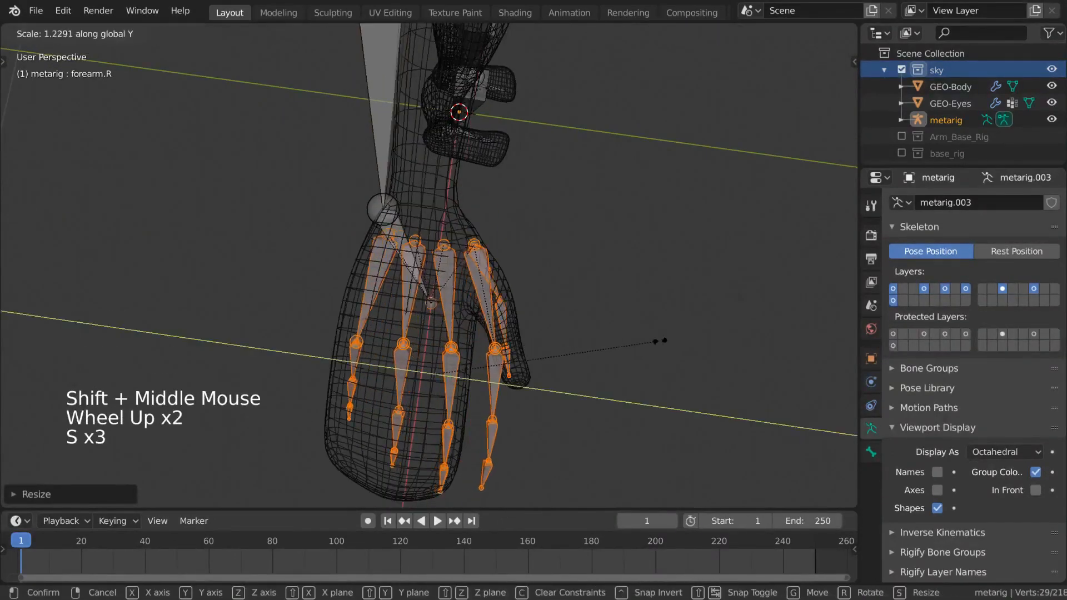
key(g)
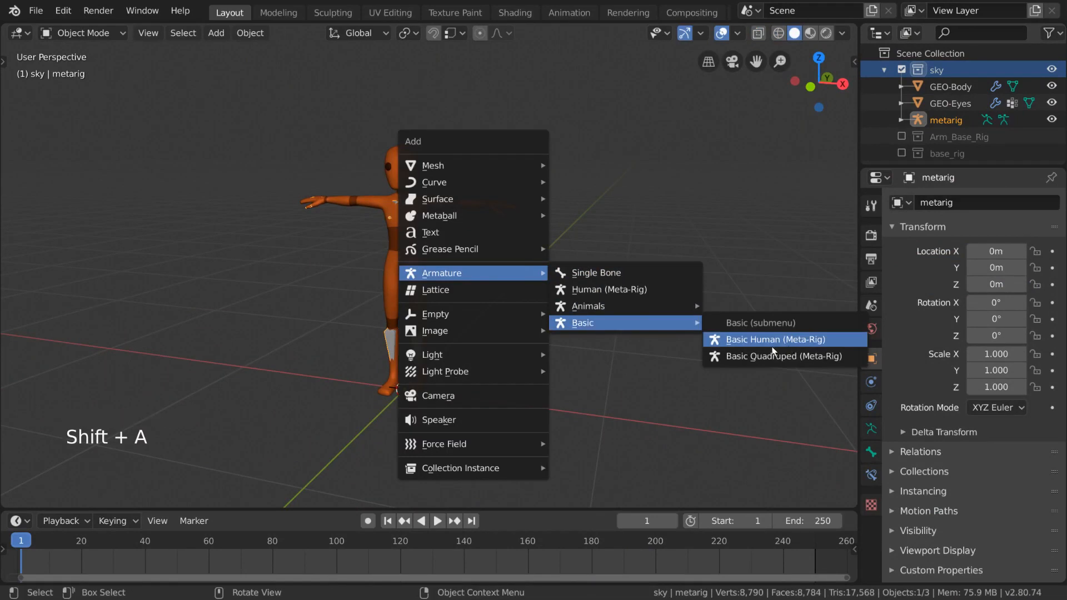
click(775, 338)
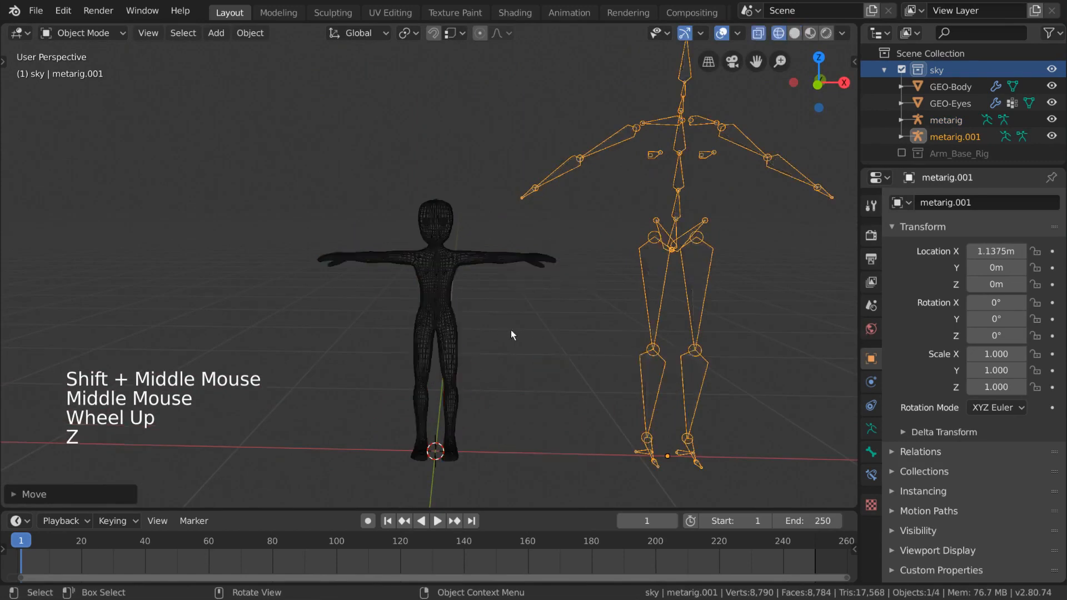
click(946, 120)
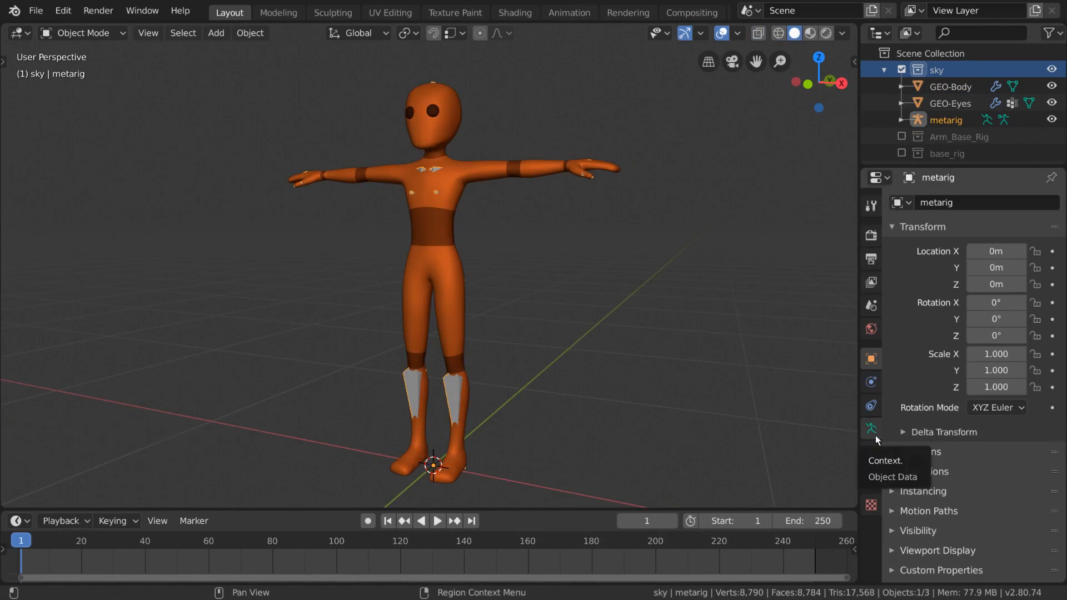
- Generate the Rigify control rig from the metarig via the armature data's Rigify Buttons
click(869, 429)
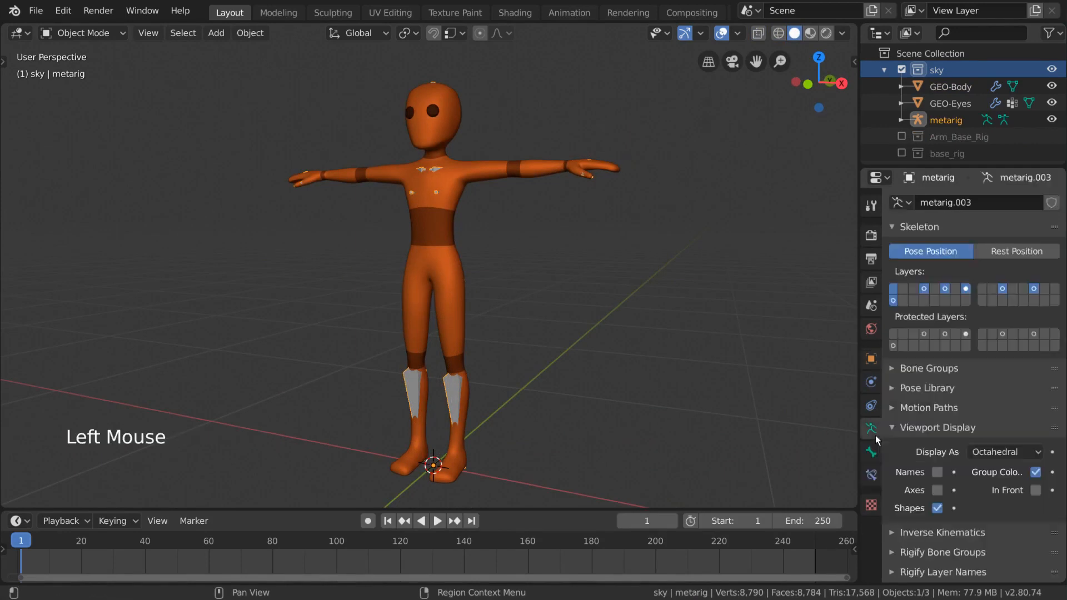
scroll(down, 3)
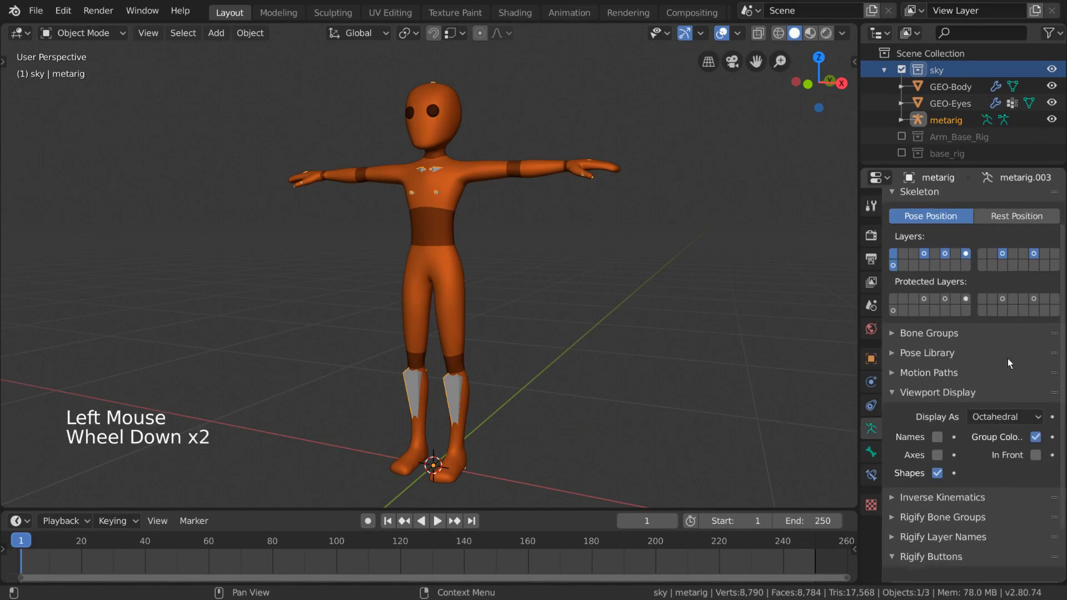
scroll(down, 3)
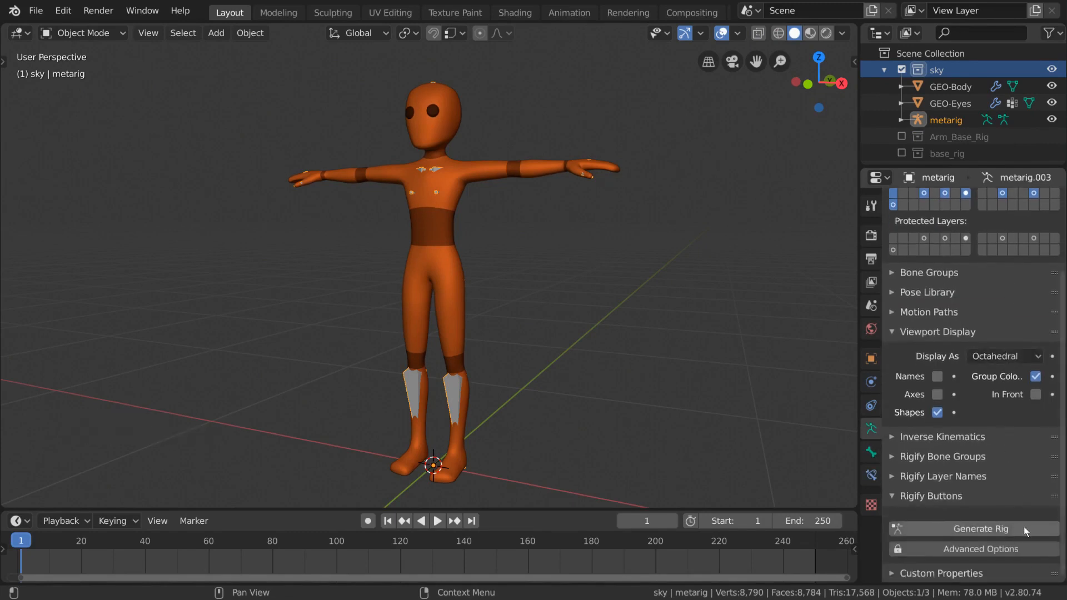
click(980, 529)
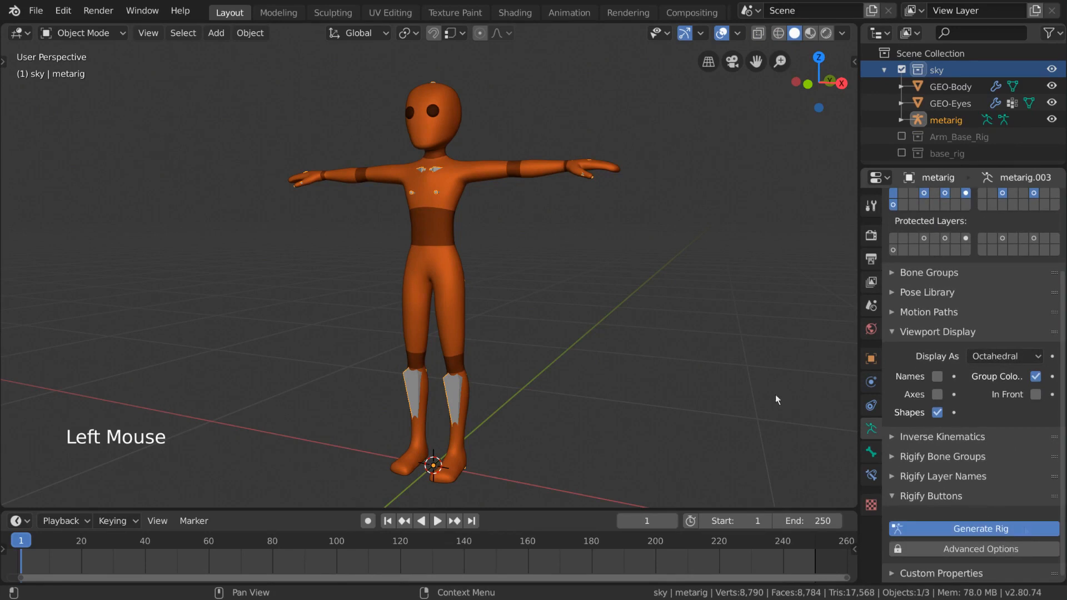
click(972, 529)
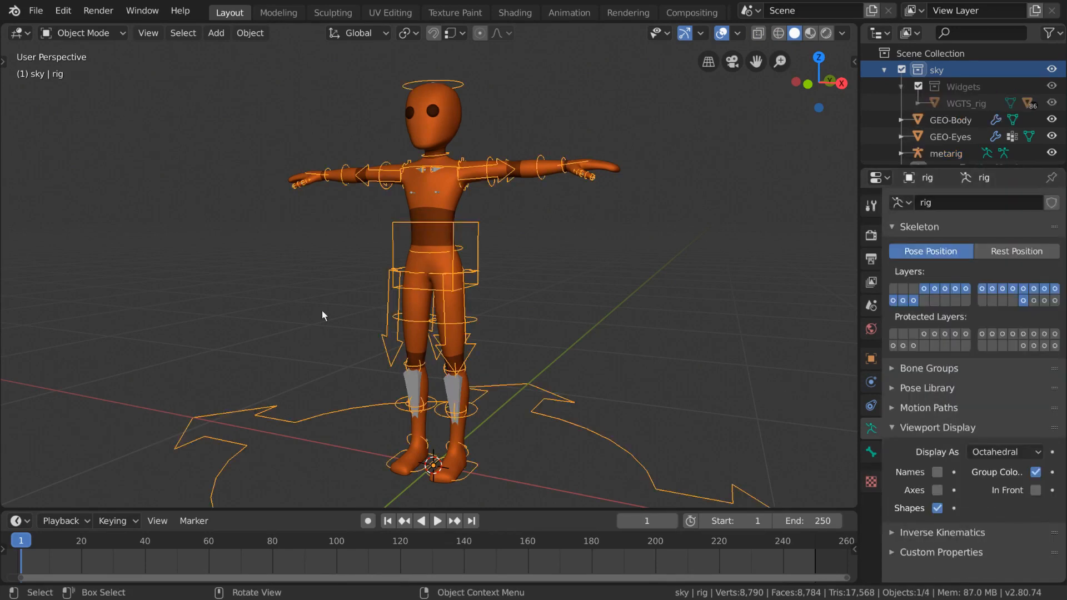
scroll(down, 3)
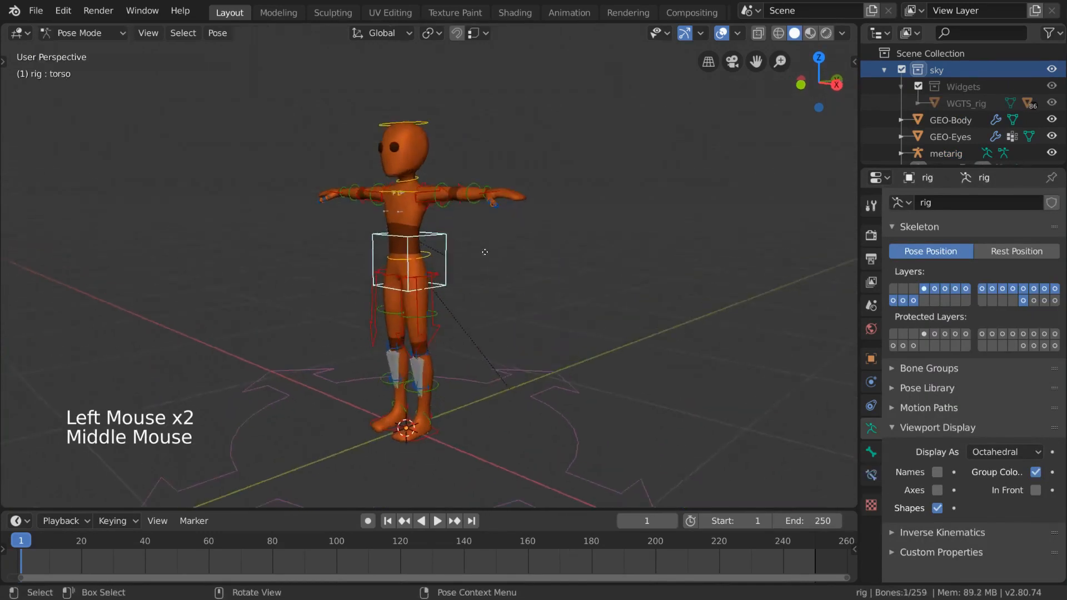
drag(484, 252, 565, 227)
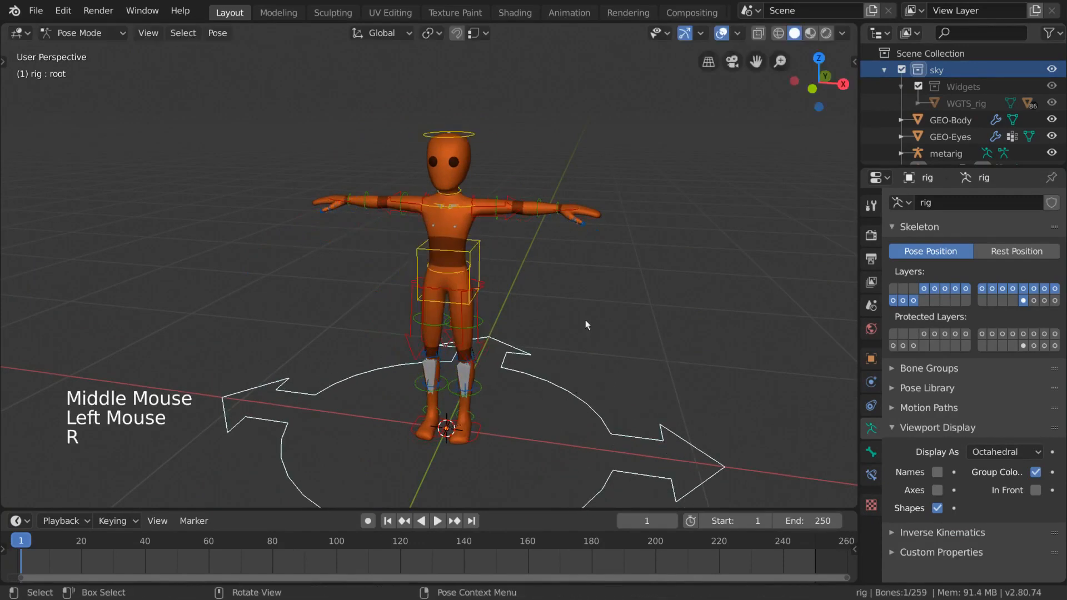
click(80, 33)
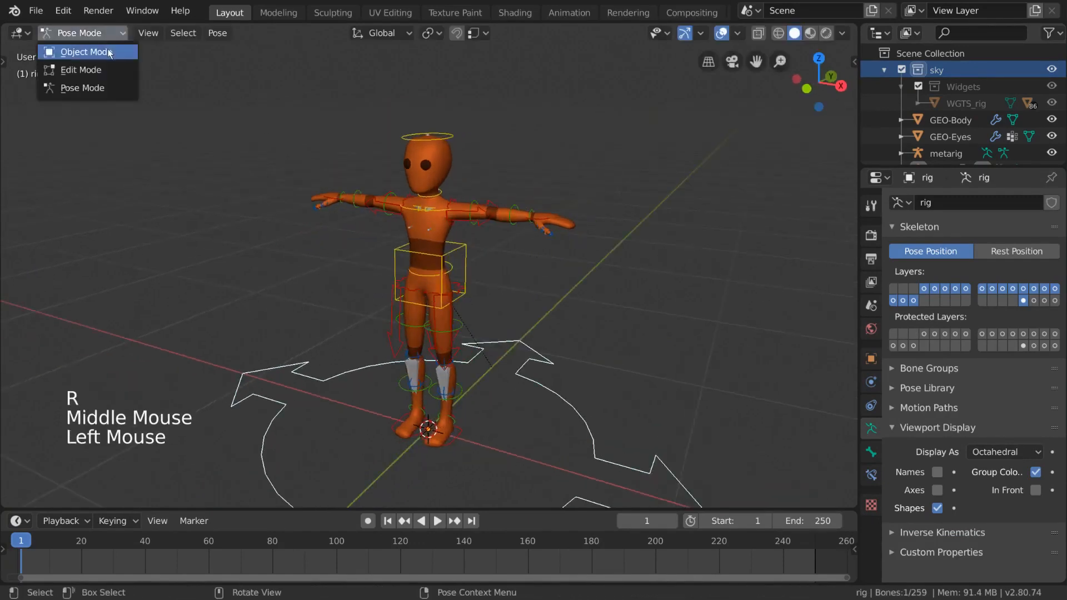
click(84, 53)
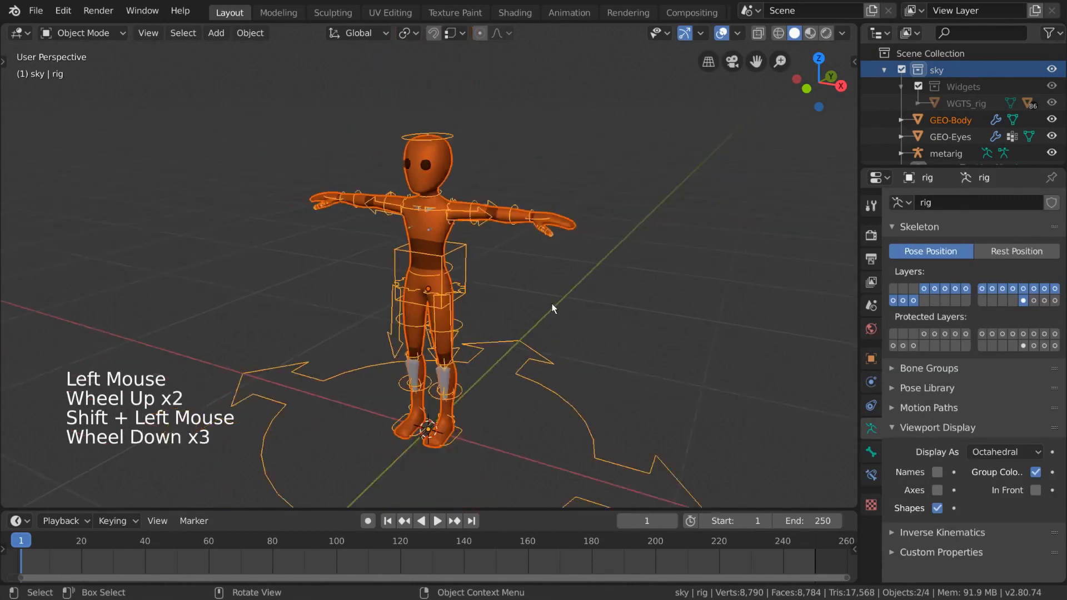
- Parent the body to the rig with automatic weights and rotate the left shoulder control to raise the arm
key(ctrl+p)
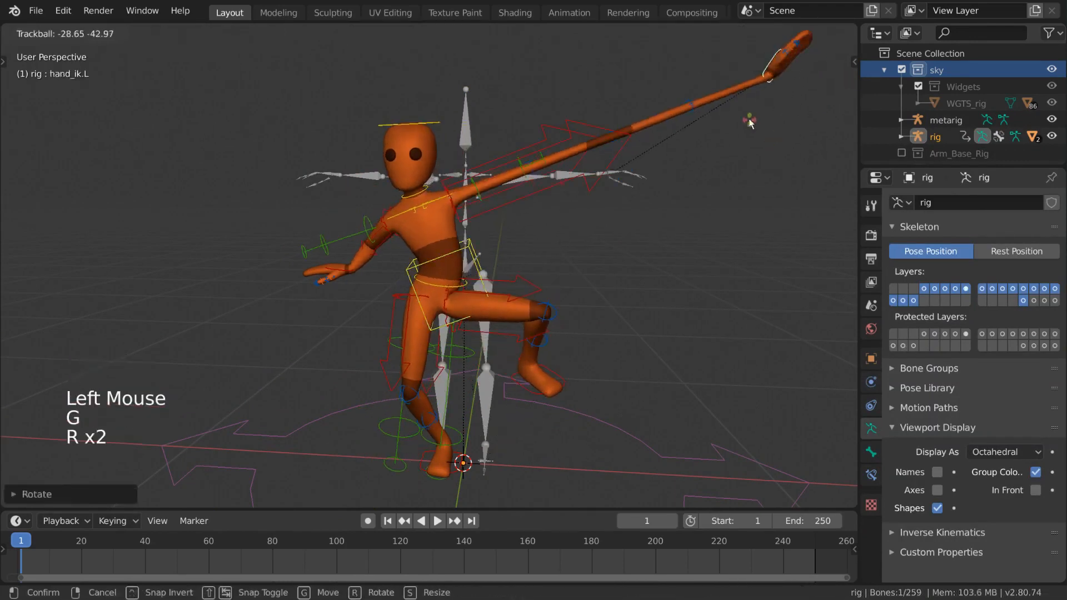
key(r)
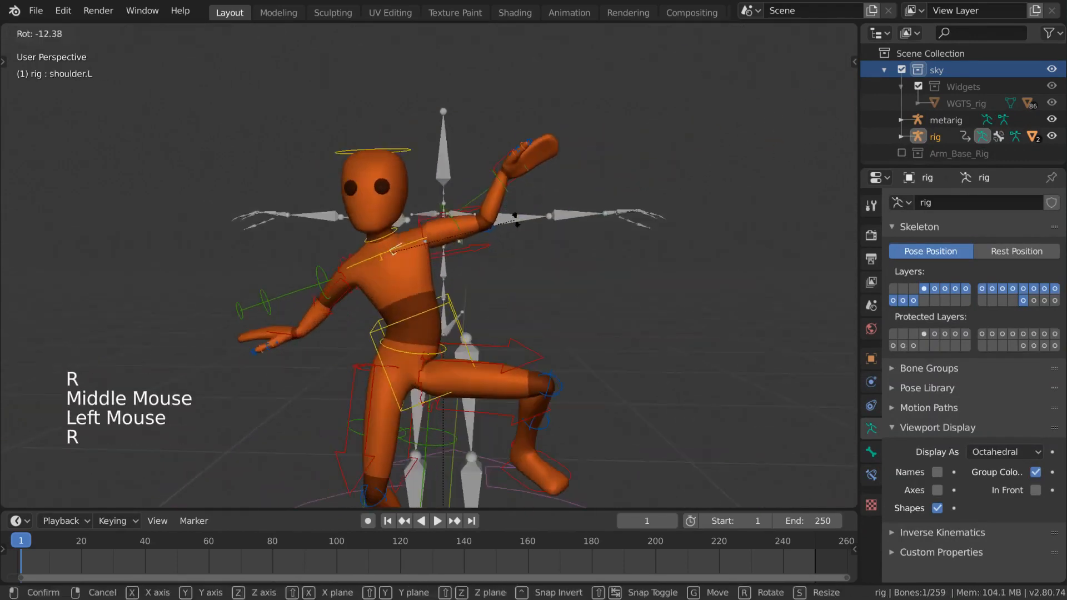